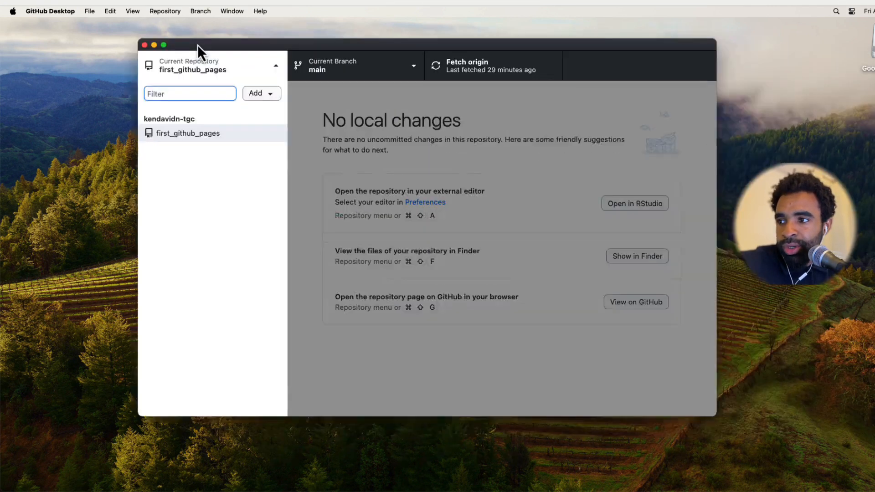
Start a new repository in GitHub Desktop named hello_pages
click(88, 11)
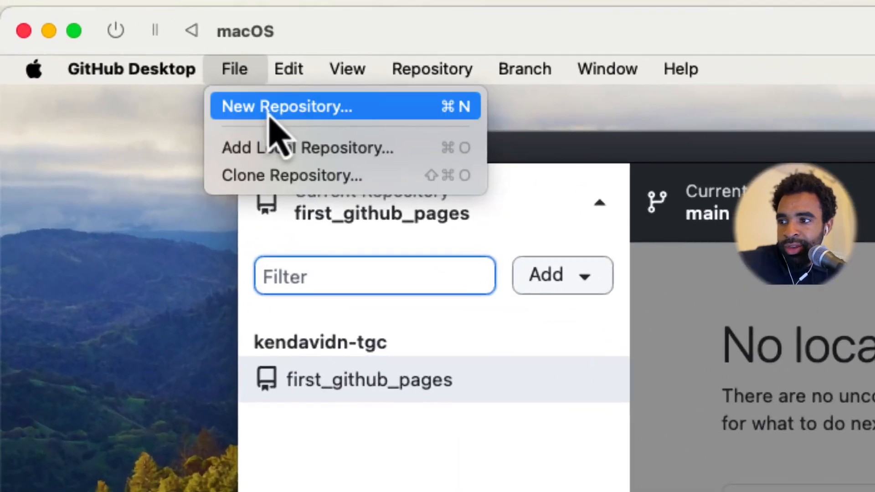
click(285, 106)
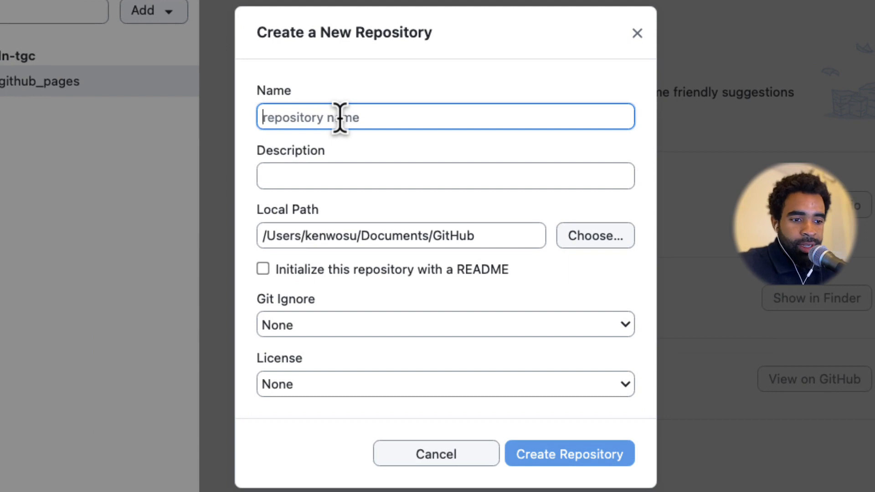
text(hello)
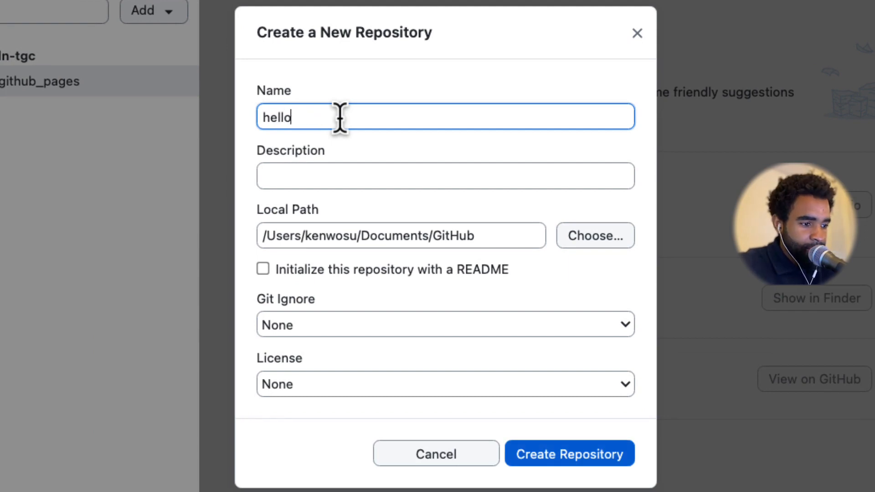
text(_pages)
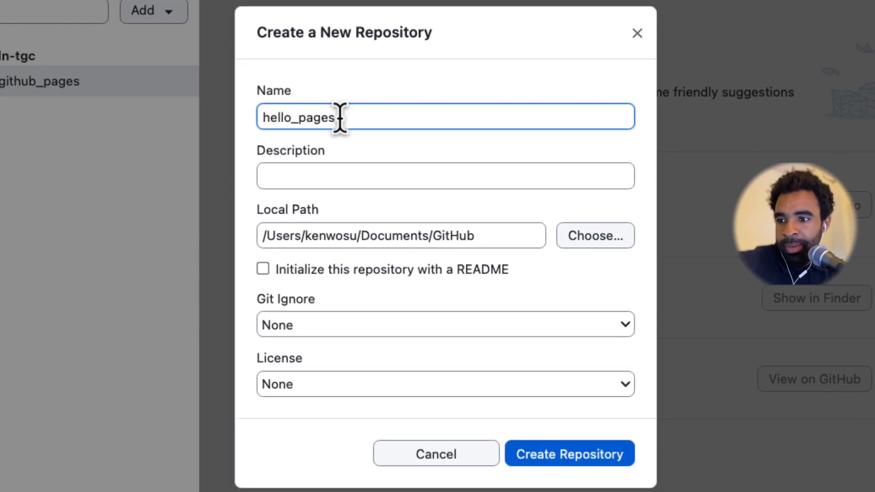
Choose the R gitignore template and create the hello_pages repository
click(445, 324)
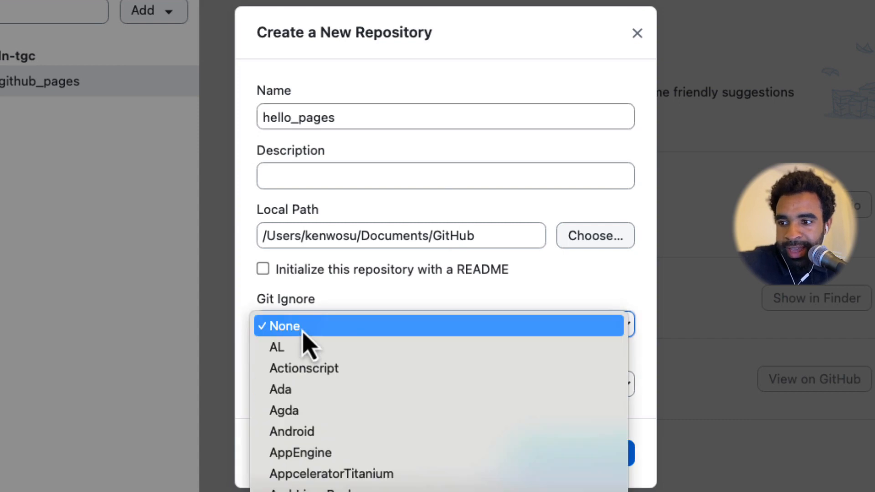
scroll(down, 3)
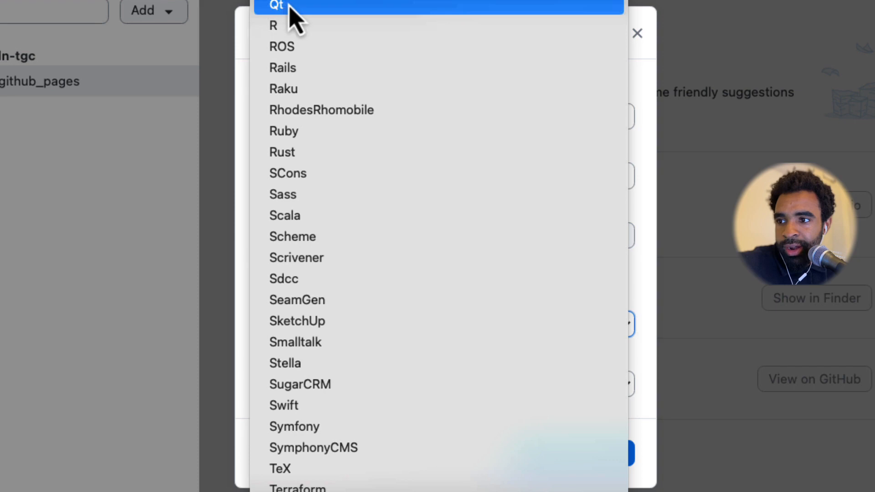
click(273, 26)
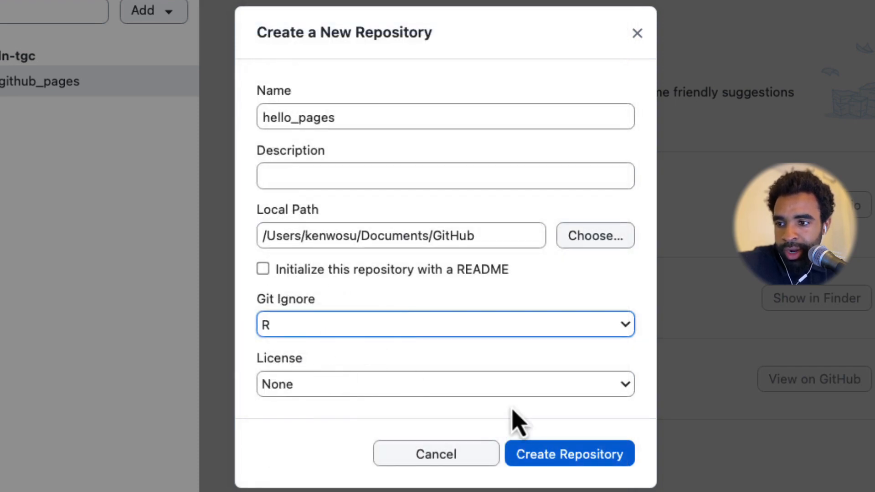
click(568, 454)
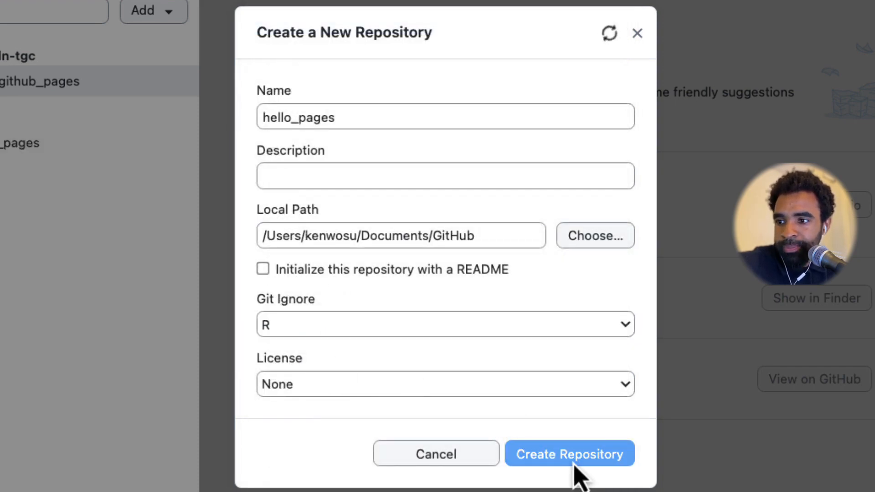
Publish hello_pages to GitHub with 'Keep this code private' unchecked
click(568, 453)
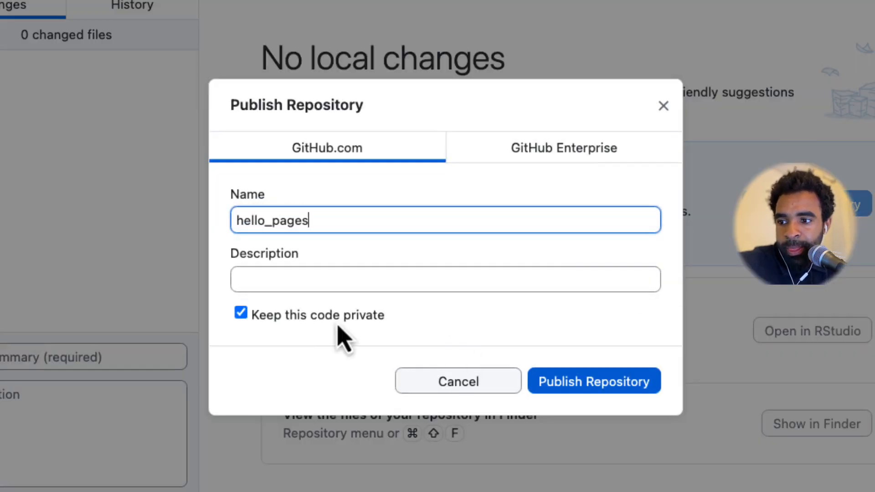
mouse_move(257, 332)
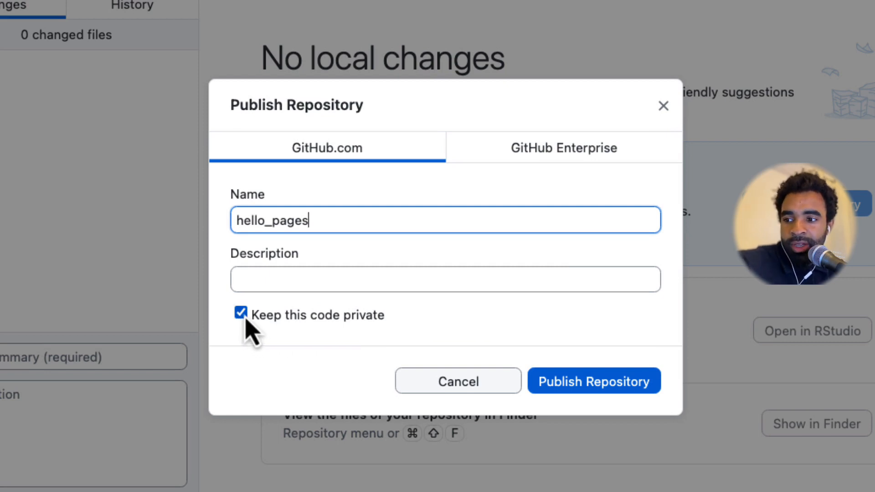
click(241, 314)
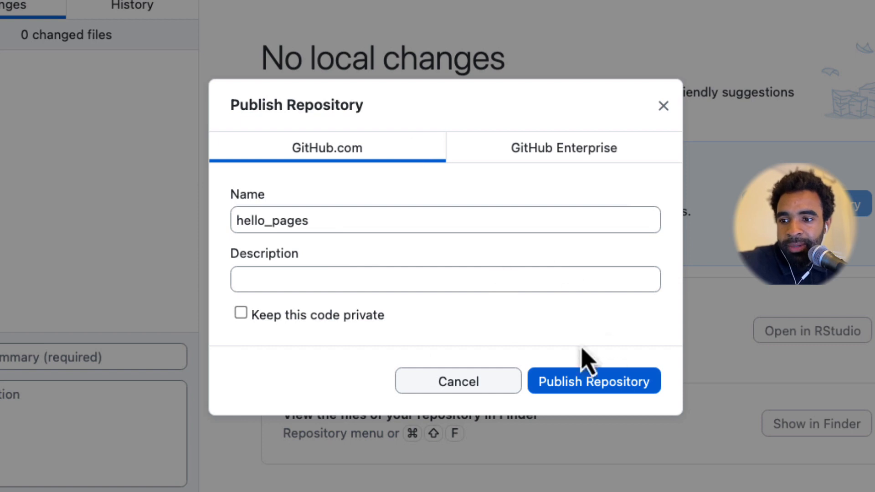
click(593, 381)
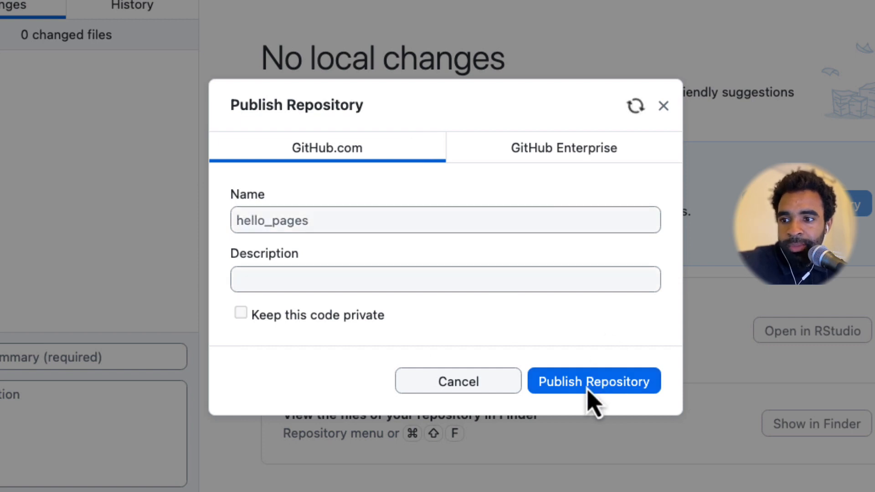
click(593, 381)
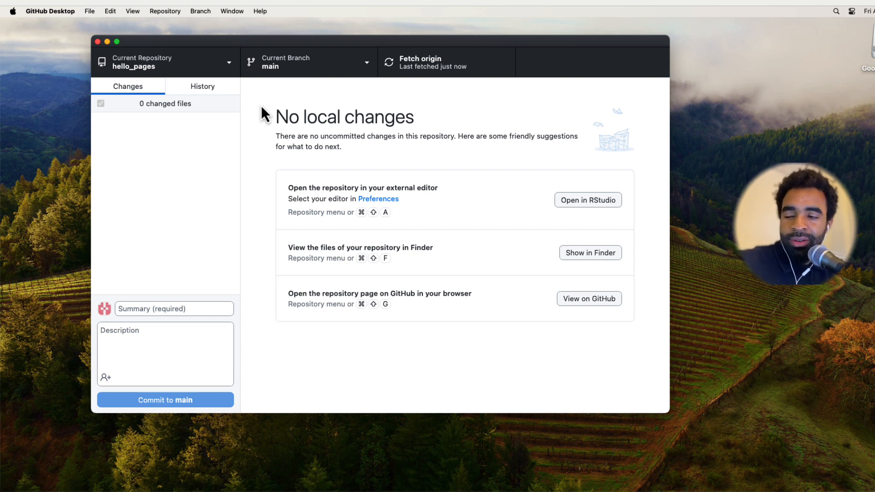
mouse_move(264, 124)
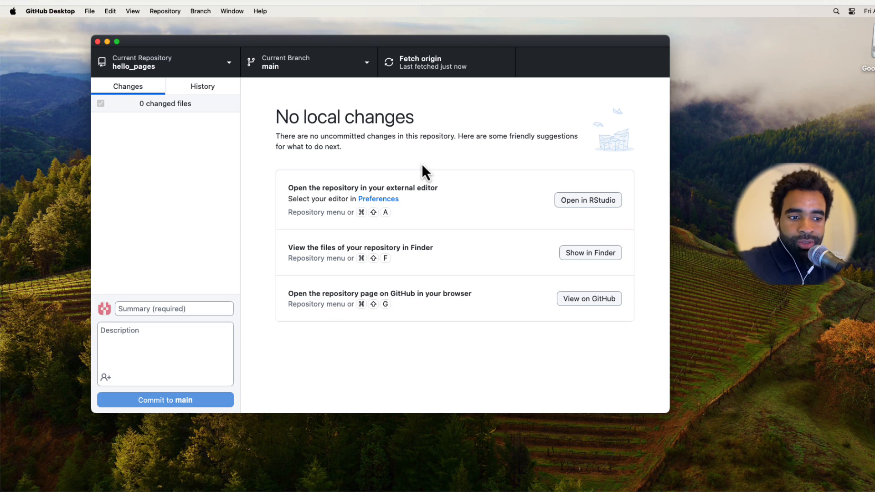
Begin a new RStudio project based on an existing directory
click(587, 200)
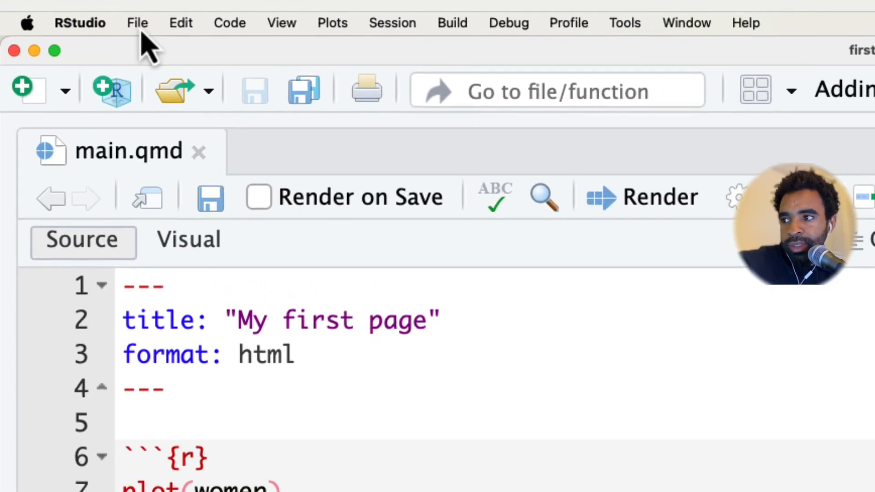
click(137, 22)
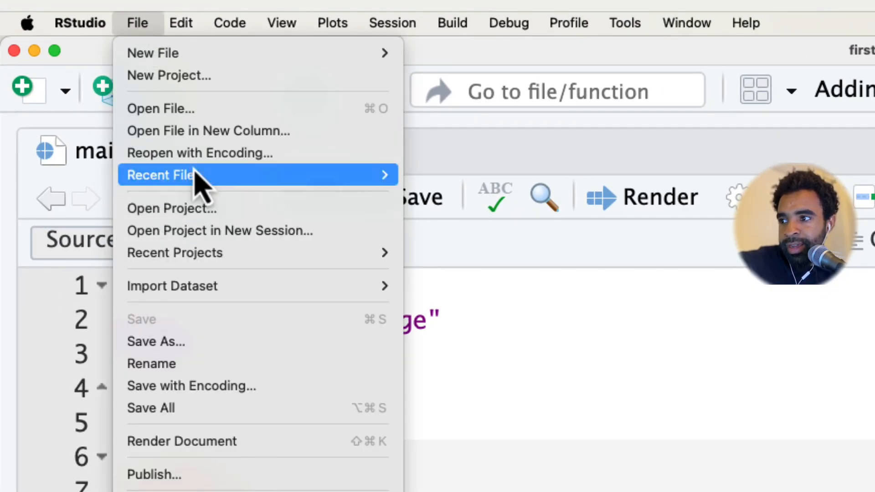
click(169, 75)
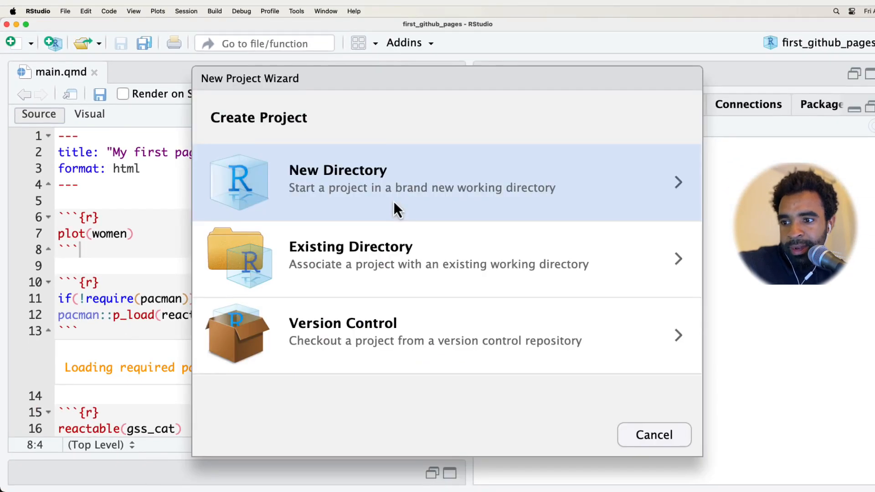
click(350, 255)
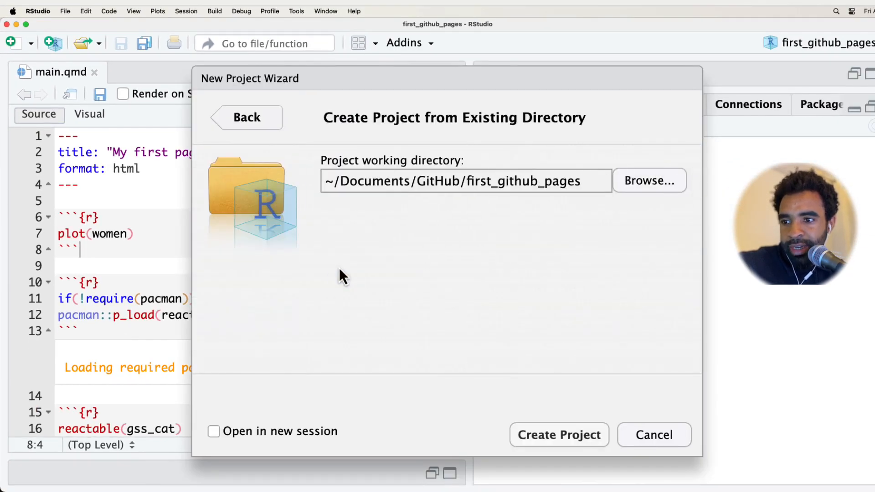
mouse_move(441, 221)
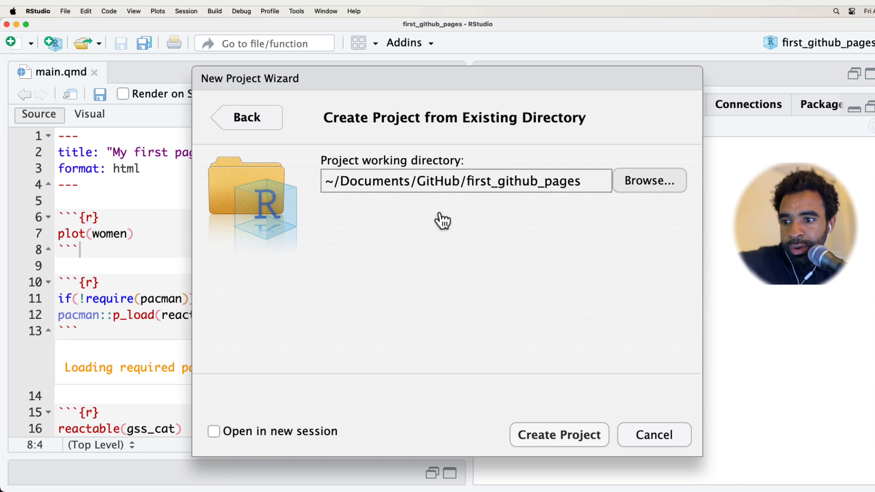
Select the hello_pages folder and create the project there
click(648, 180)
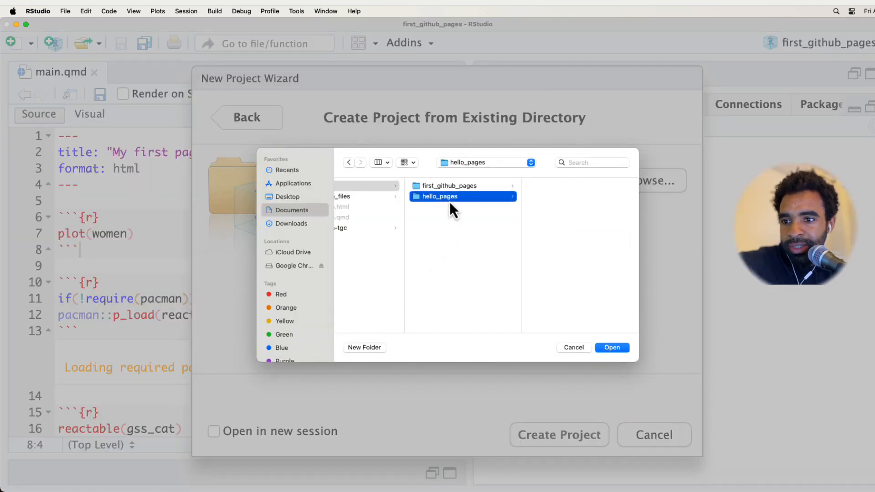
click(611, 347)
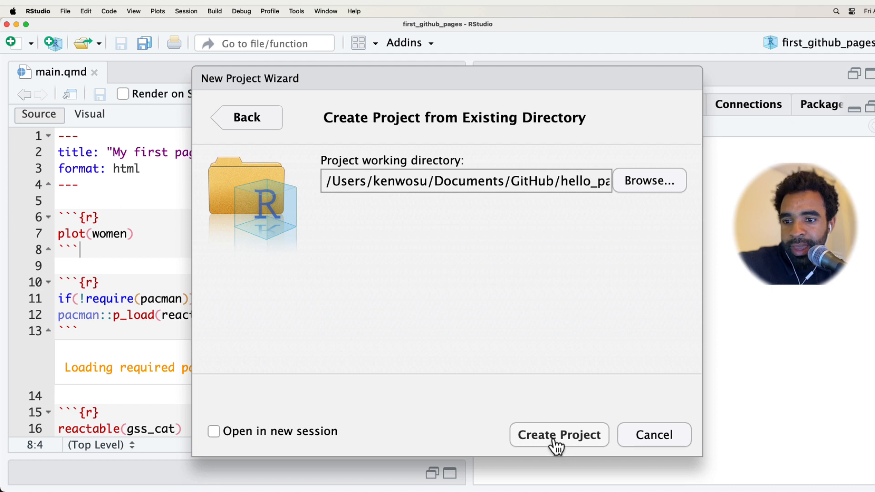
click(558, 435)
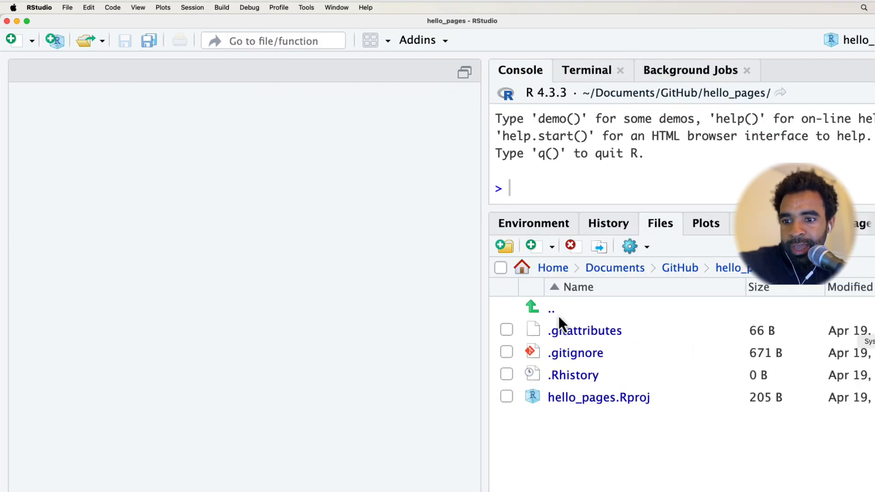
mouse_move(697, 379)
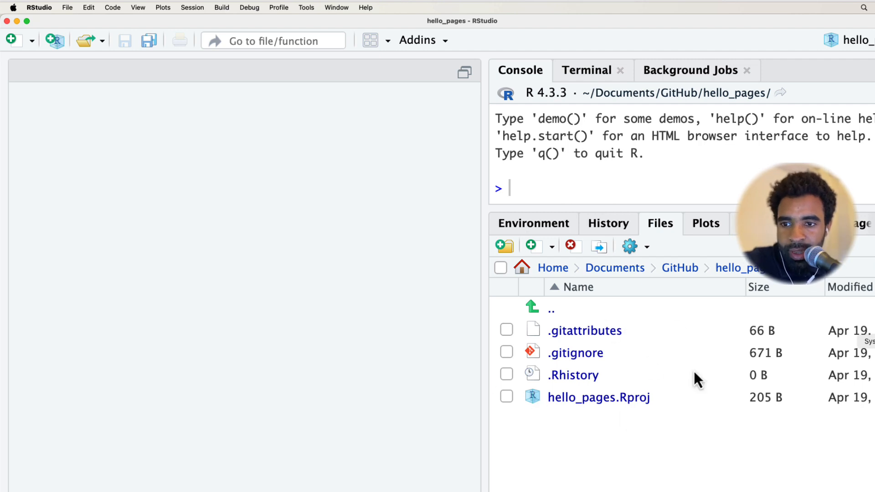
mouse_move(647, 252)
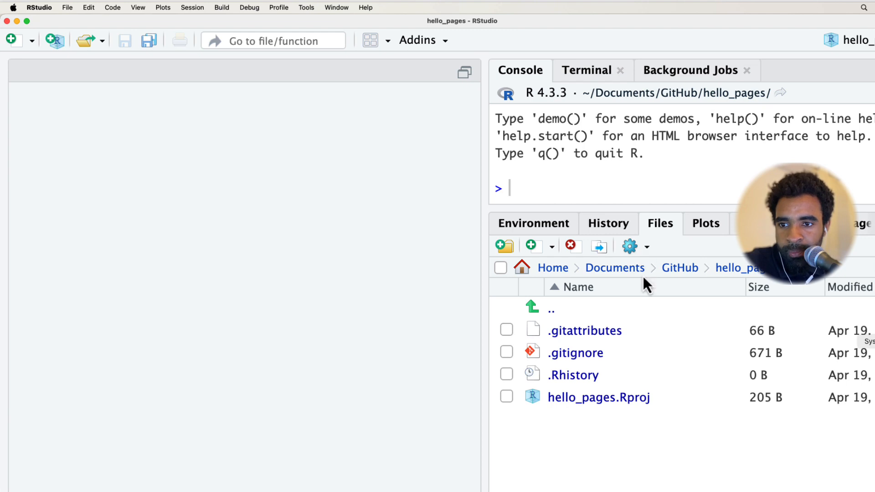
click(630, 246)
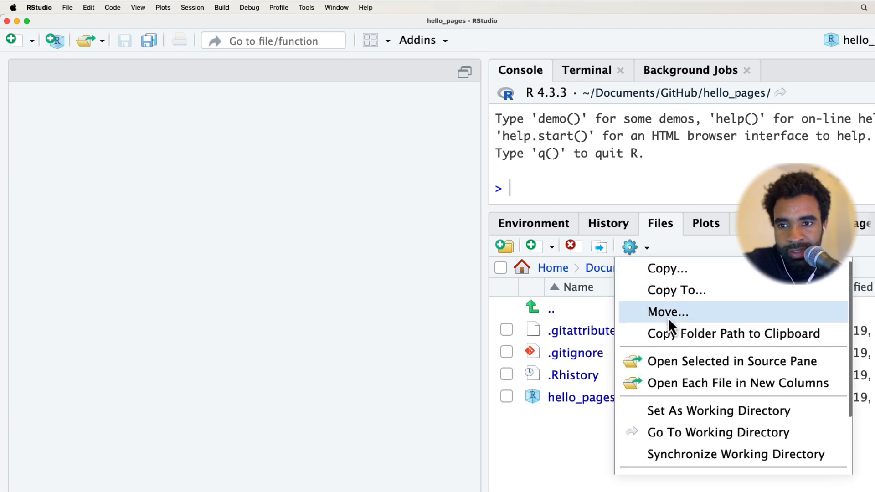
mouse_move(825, 323)
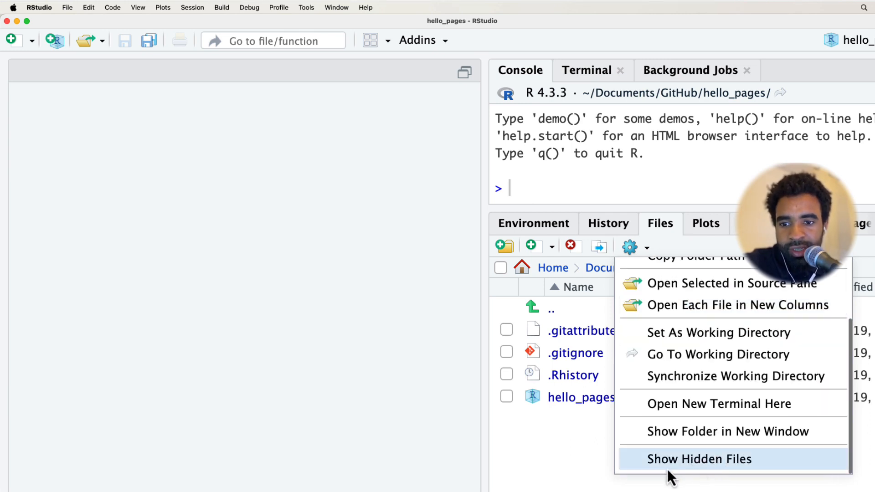
click(699, 459)
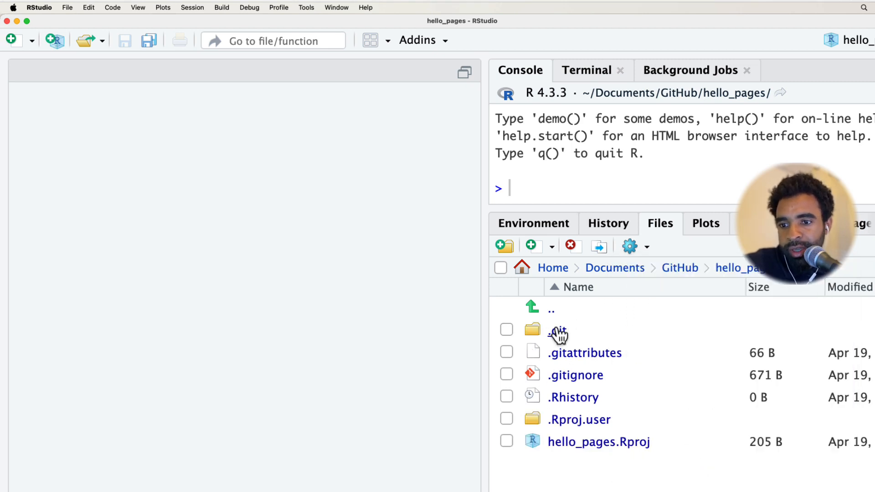
mouse_move(367, 270)
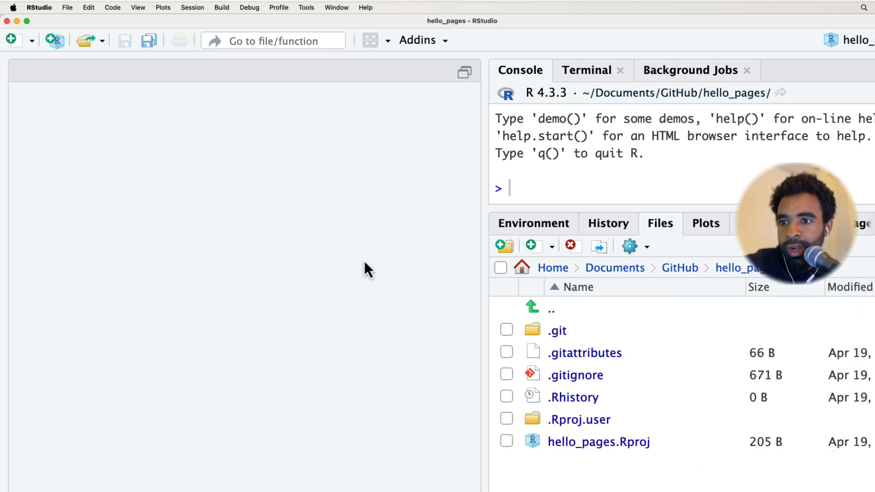
mouse_move(497, 389)
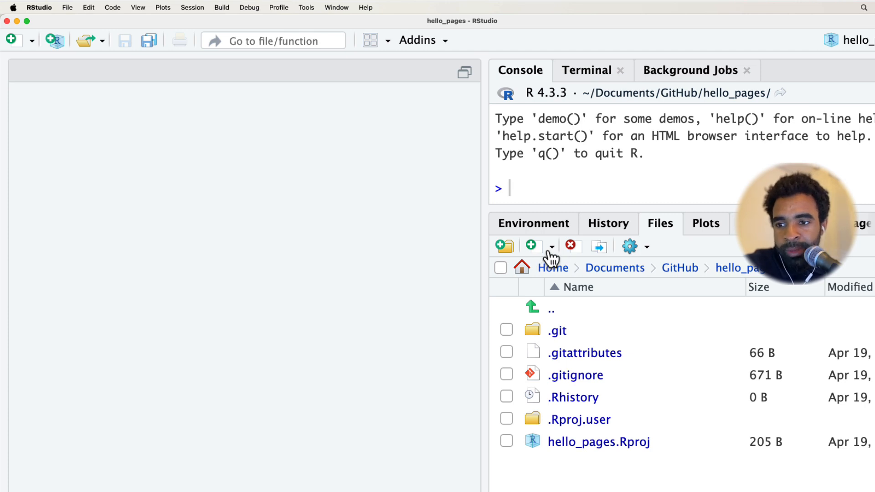
Create a new Quarto document named index.qmd from the Files pane
click(531, 246)
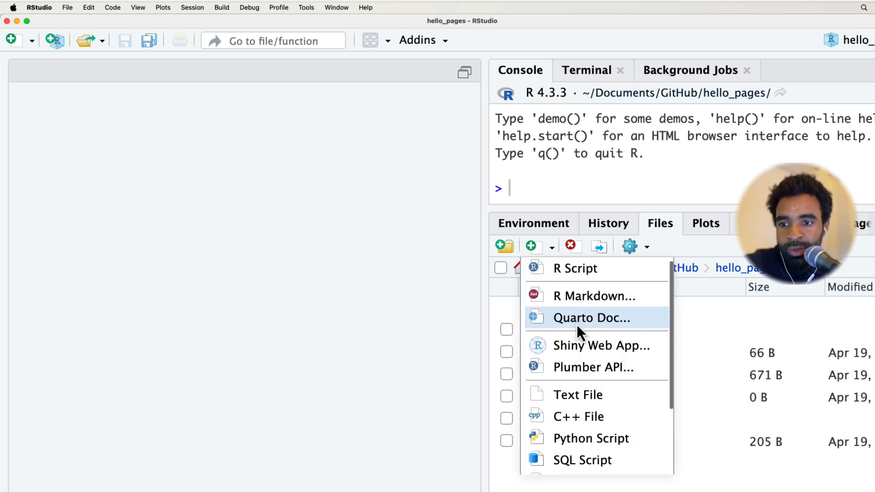
click(591, 317)
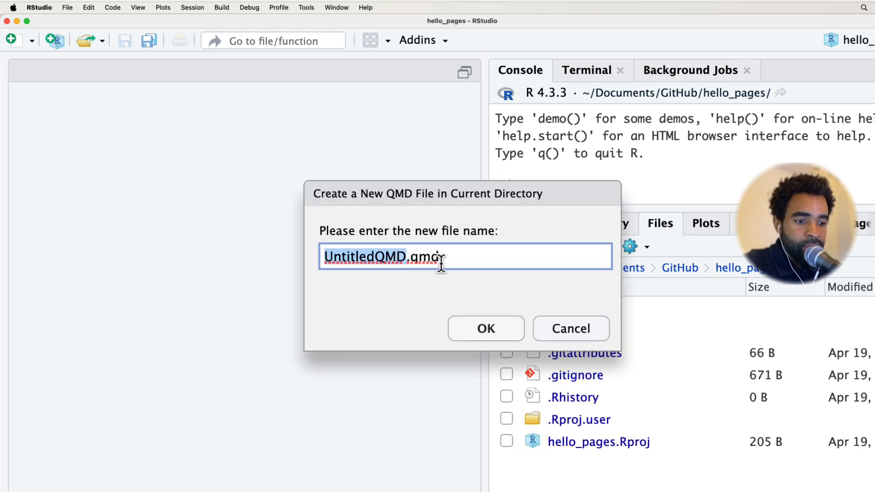
text(index.qmd)
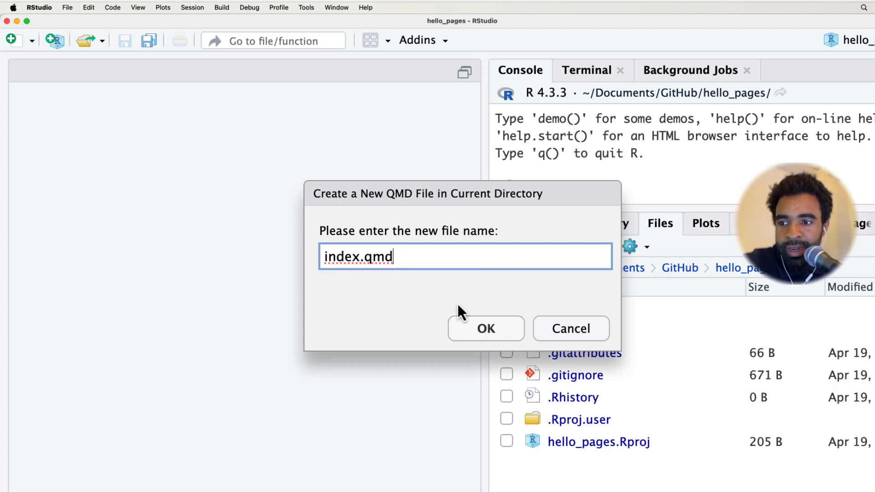
click(486, 328)
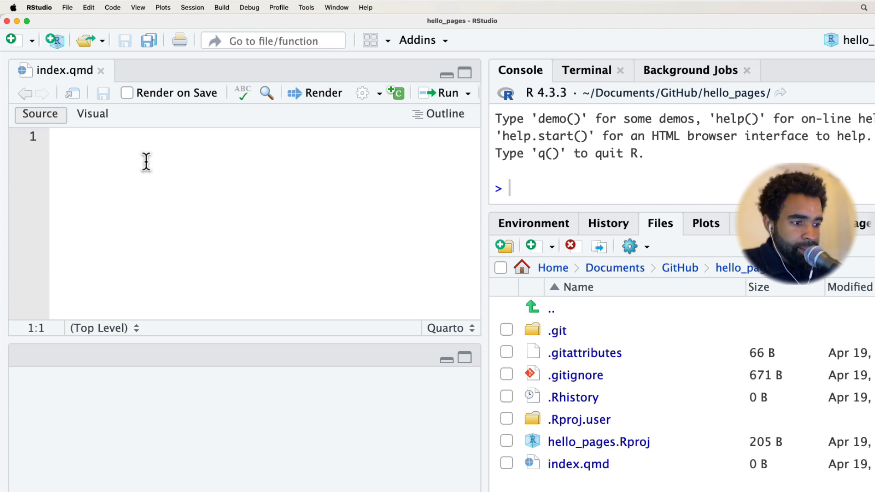
Write a YAML header titled "My first page" and a chunk with library(reactable)
text(---)
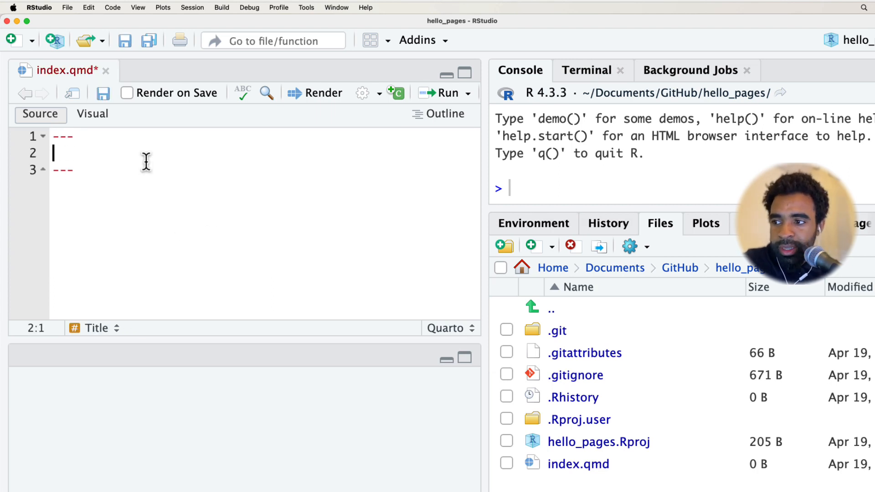
text(title:)
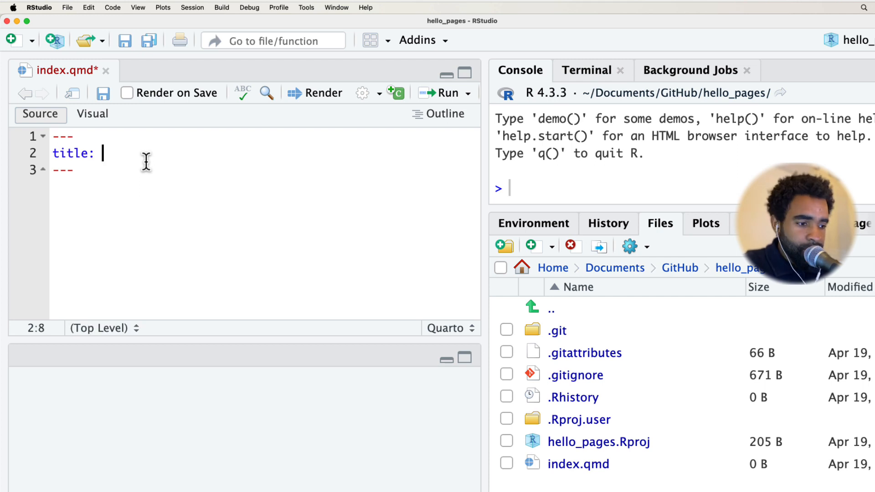
text("My first page)
text(libr)
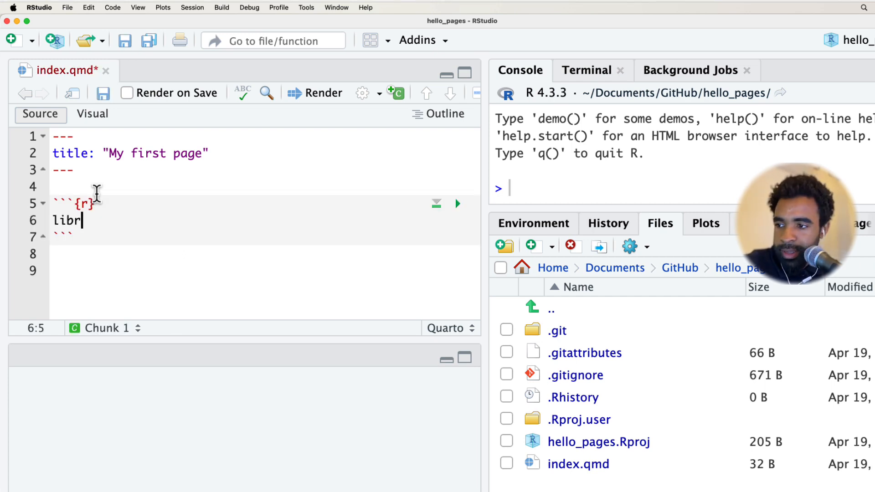
text(ary(rea)
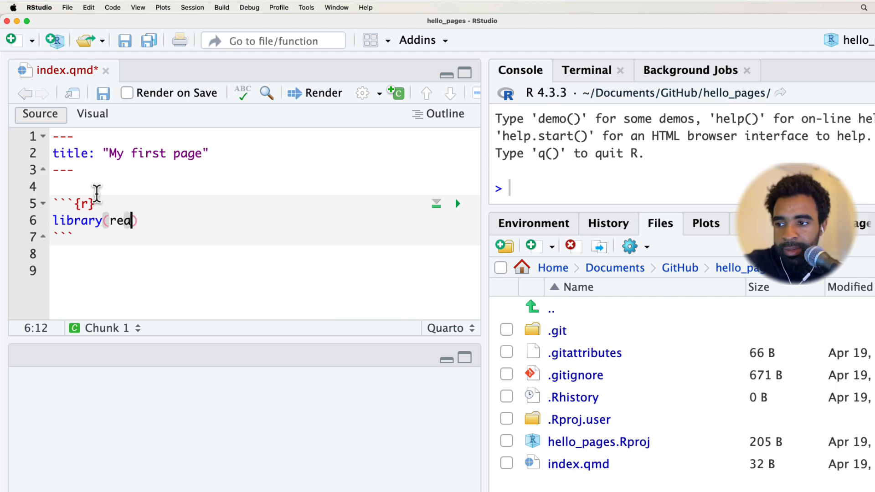
text(ctable))
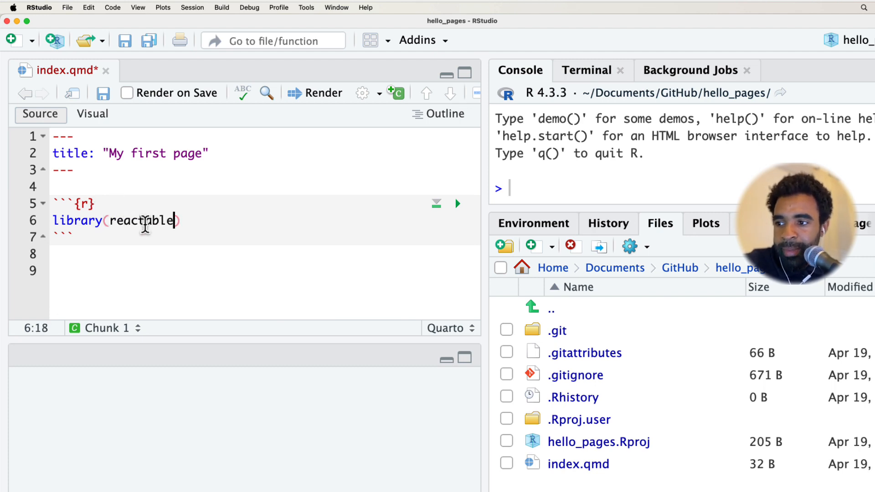
key(cmd+s)
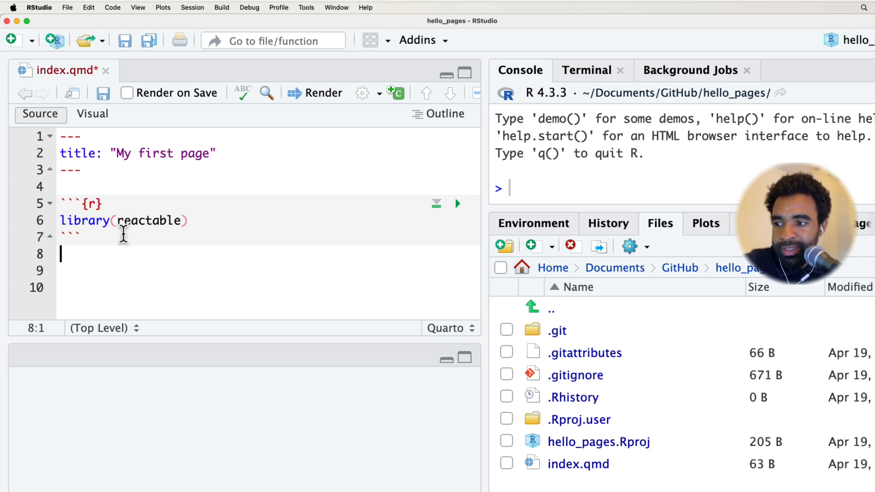
Add a second chunk with reactable(infert) and save index.qmd
key(Enter)
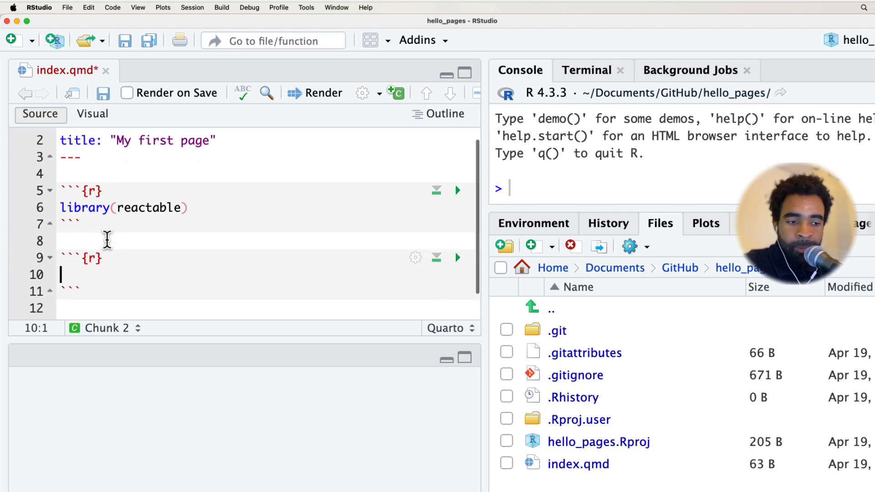
text(reac)
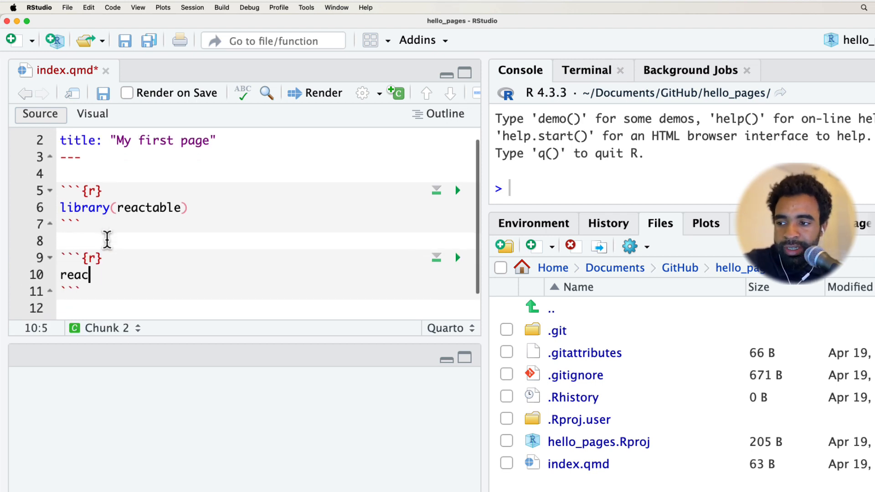
text(table())
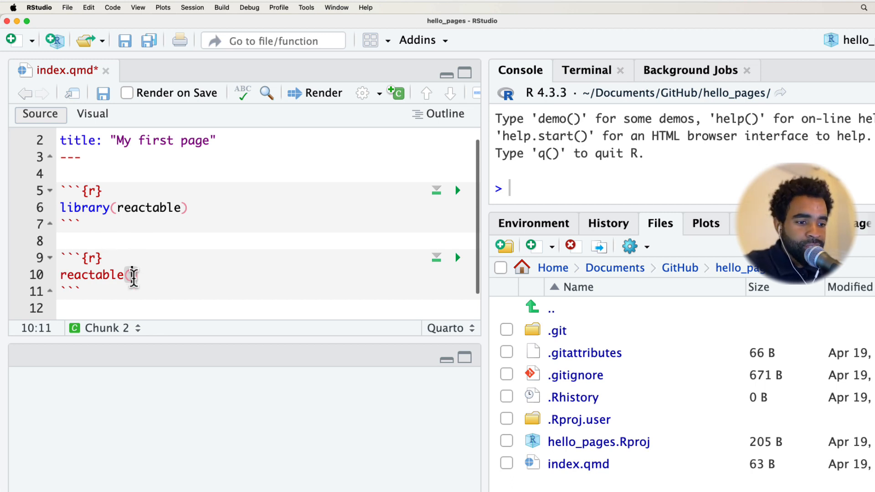
text(infert)
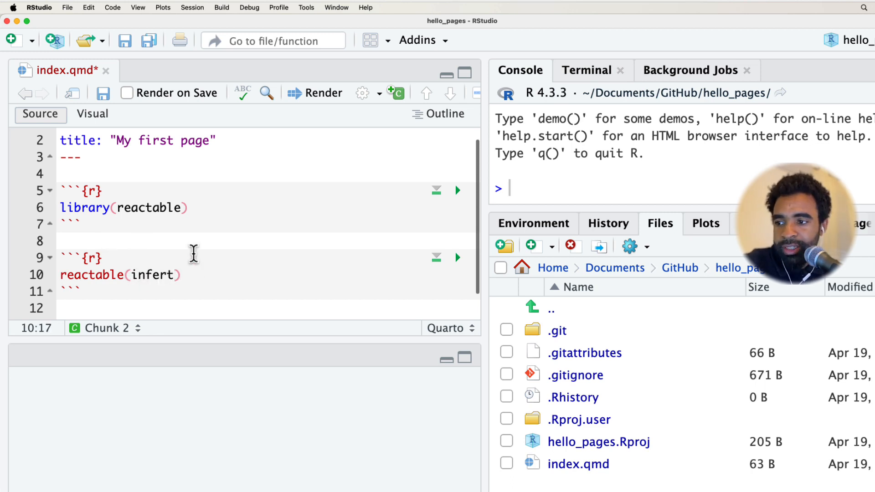
double_click(153, 274)
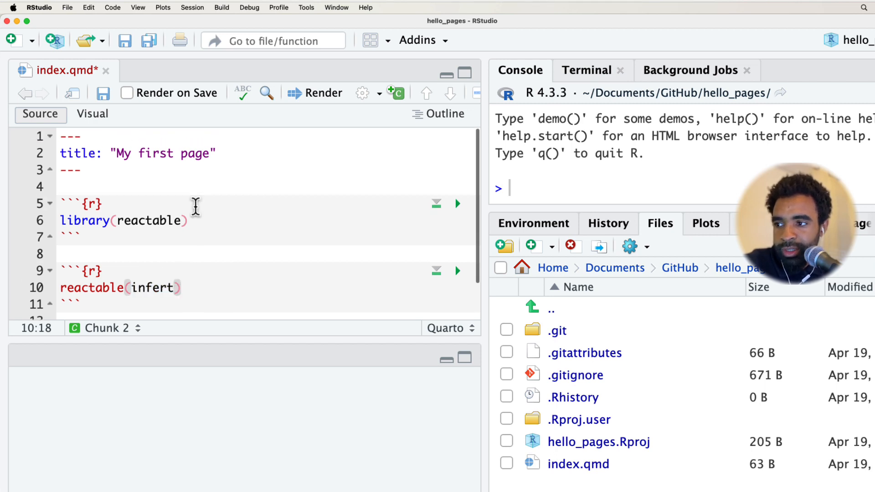
key(cmd+s)
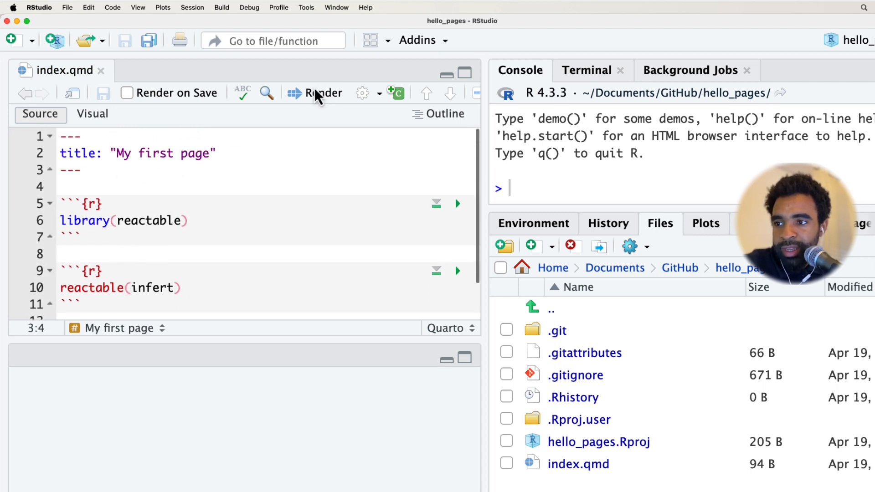
Render index.qmd to index.html showing the infert table
click(323, 93)
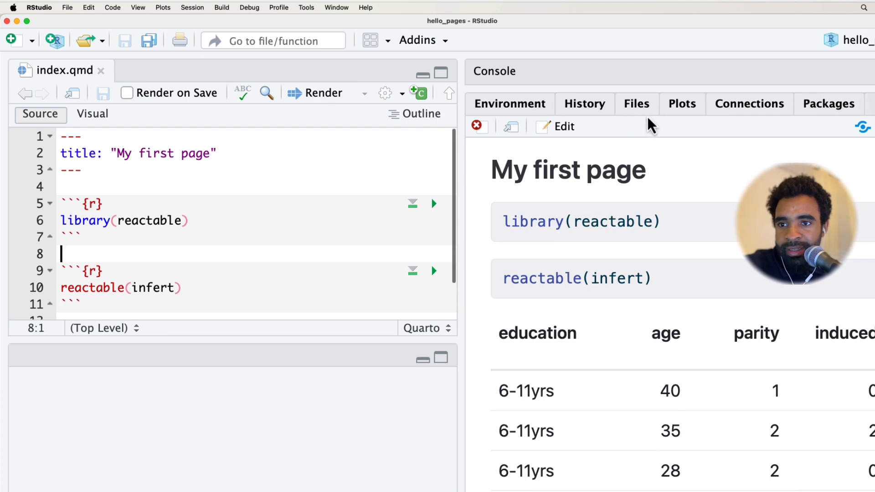
click(637, 103)
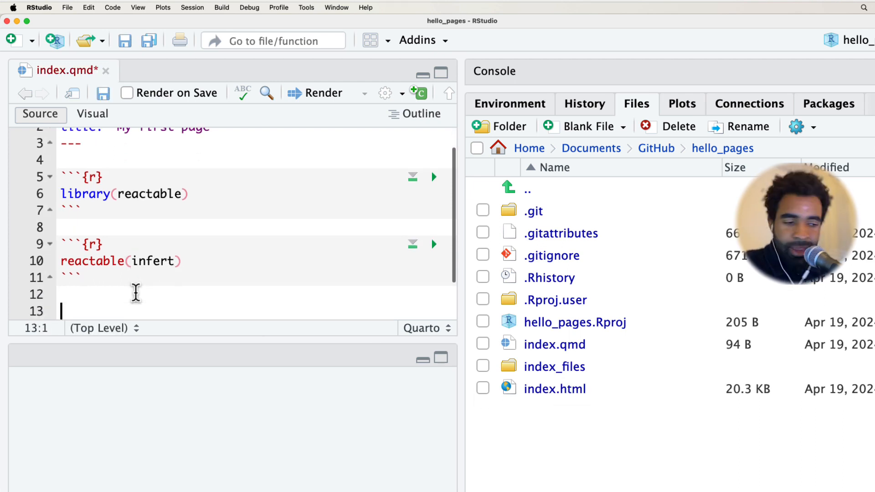
Add a chunk with plot(women) and render the page again
text(p)
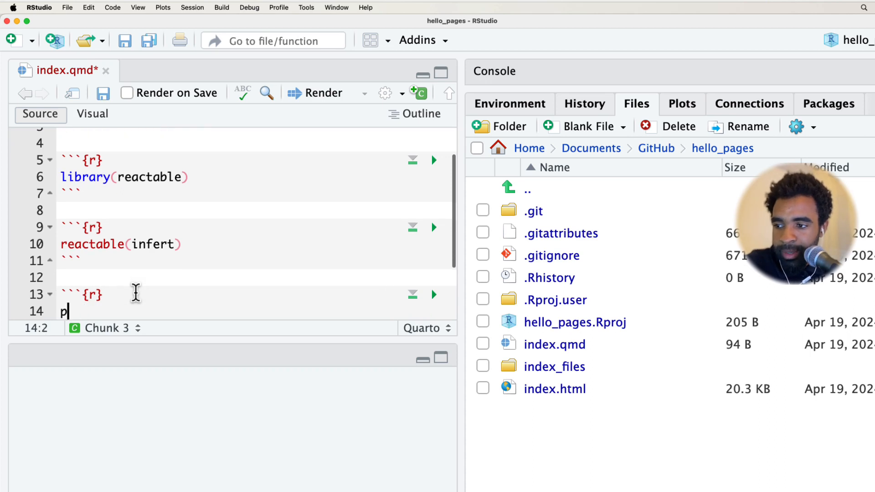
text(oplot())
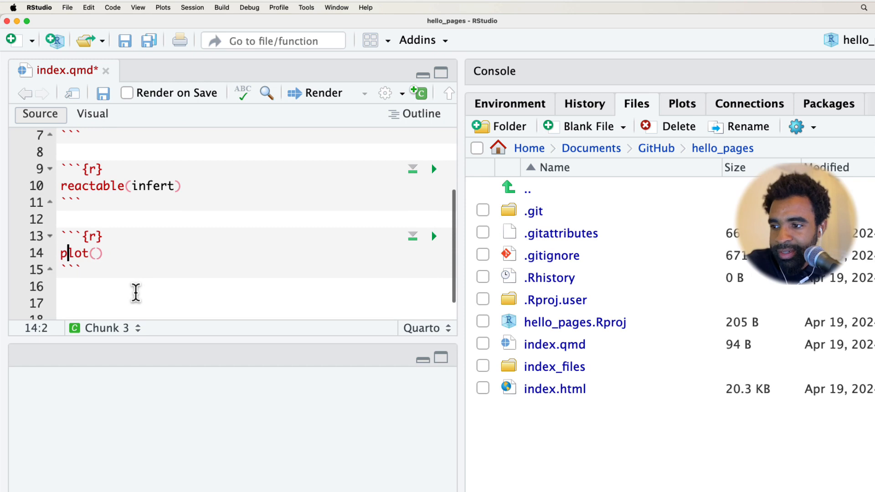
text(women)
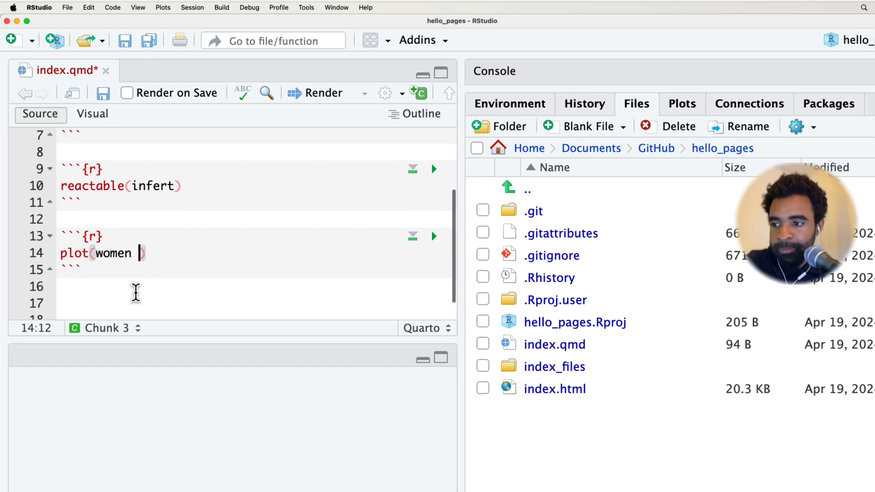
click(324, 93)
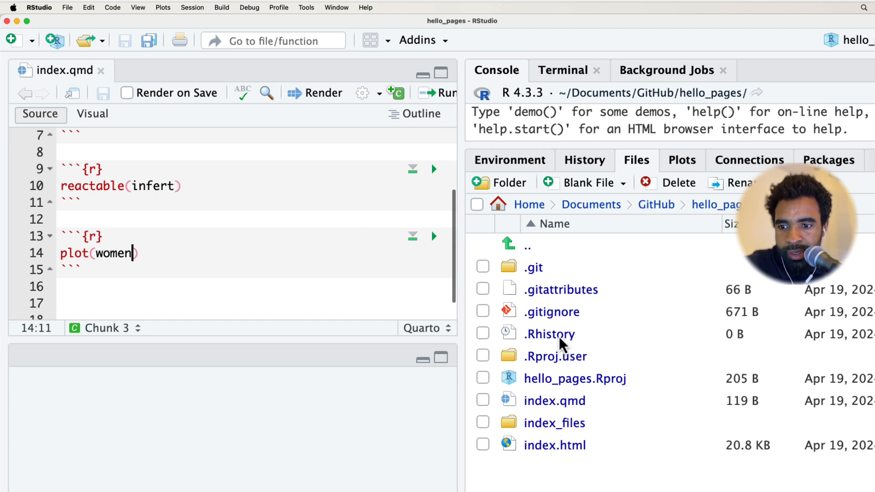
mouse_move(555, 446)
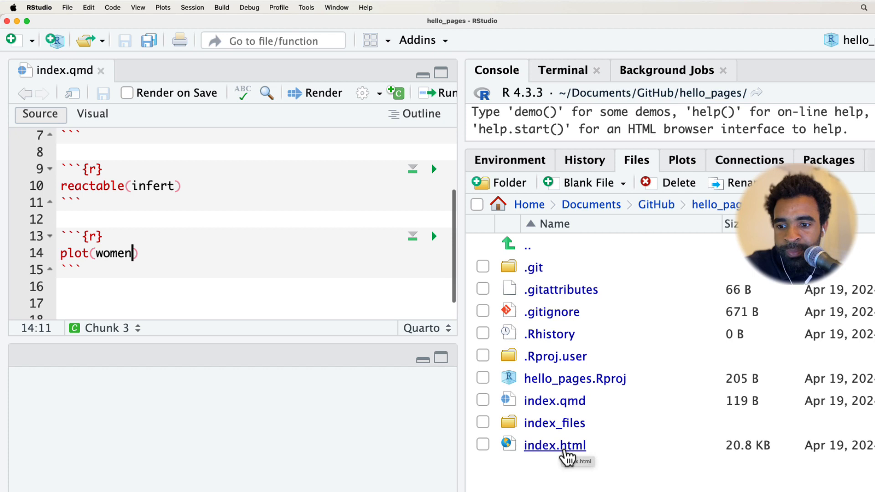
View index.html as source and locate the img src path to the plot
right_click(555, 445)
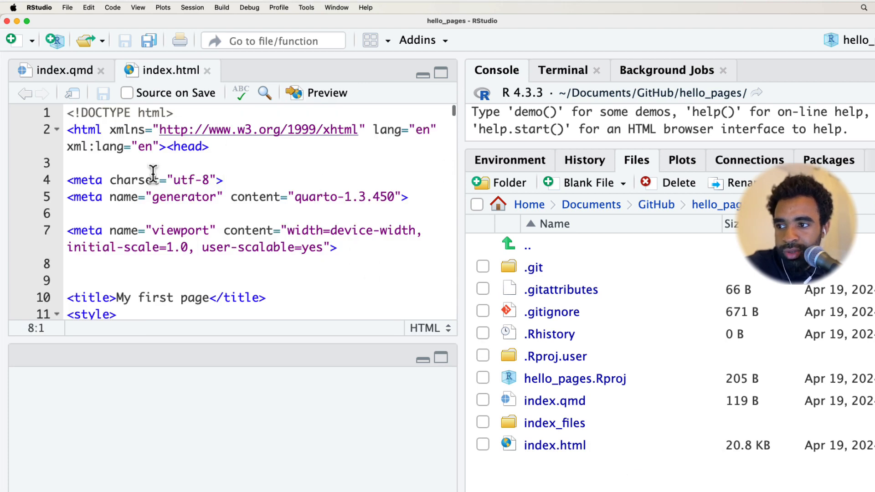
scroll(down, 3)
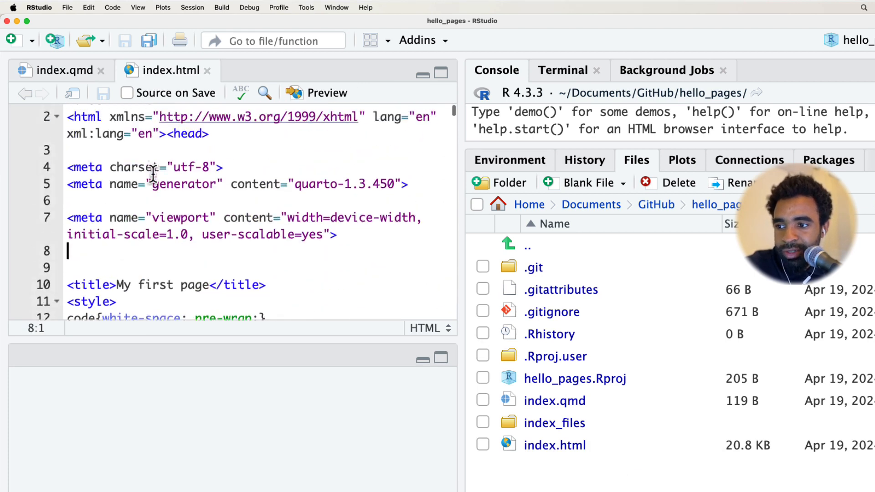
scroll(down, 3)
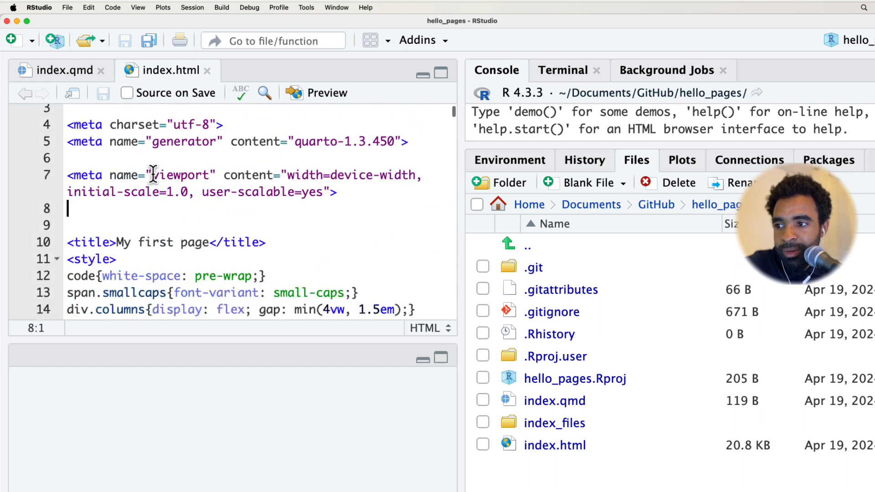
scroll(down, 3)
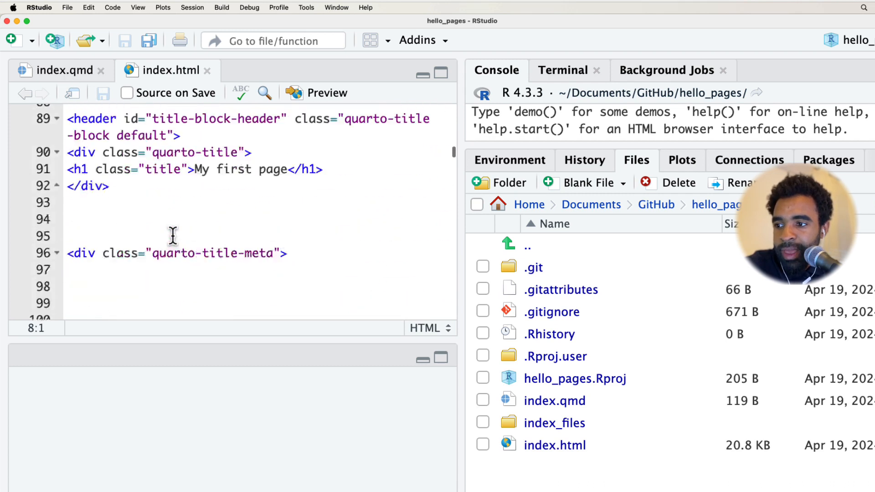
scroll(down, 3)
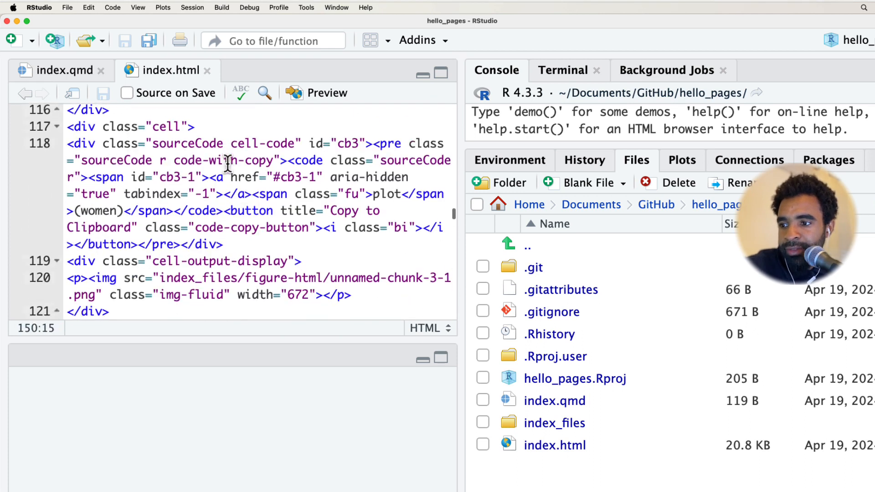
scroll(down, 3)
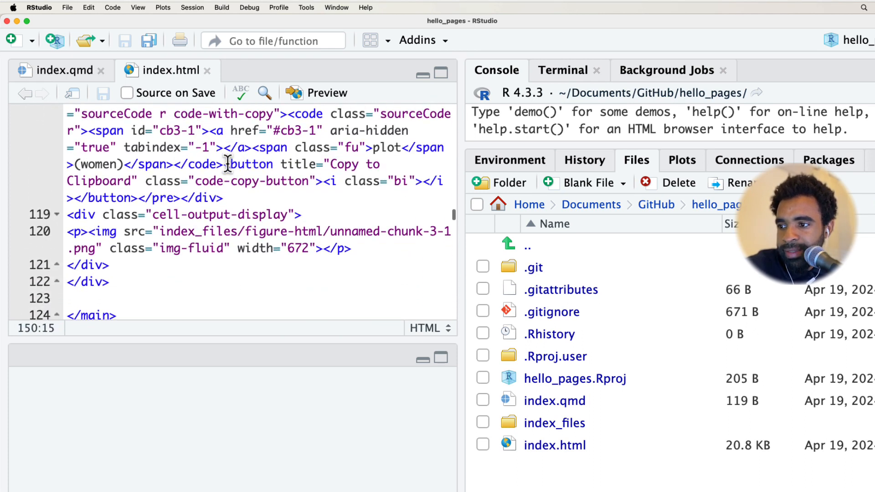
double_click(100, 231)
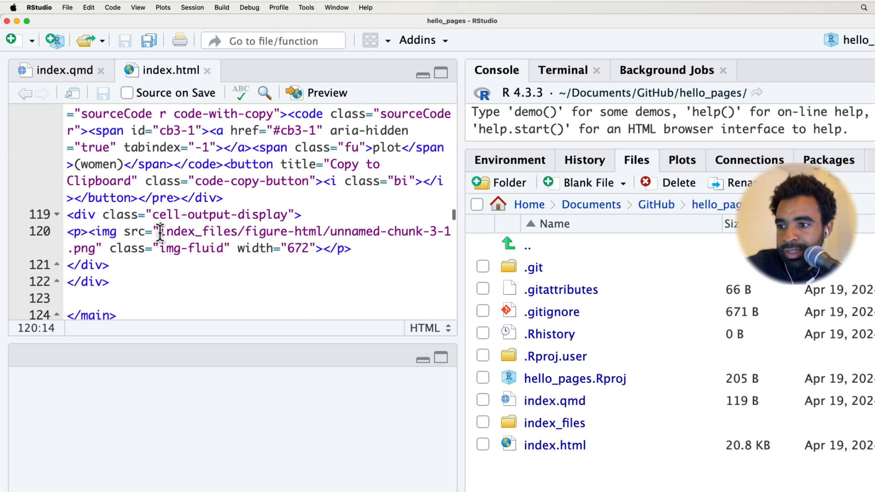
double_click(198, 230)
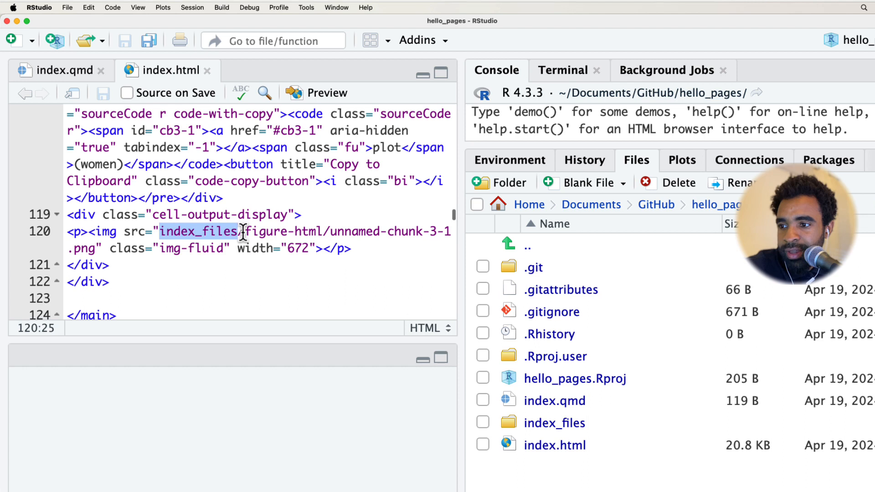
drag(240, 231, 326, 232)
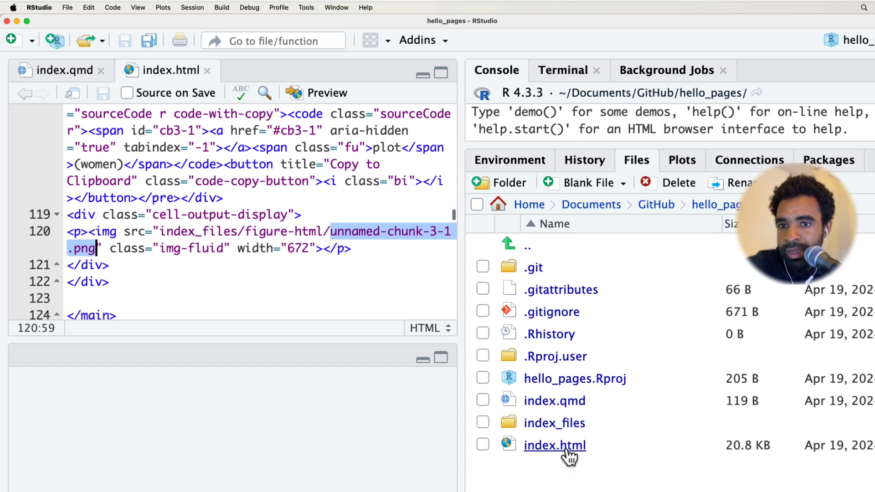
mouse_move(650, 404)
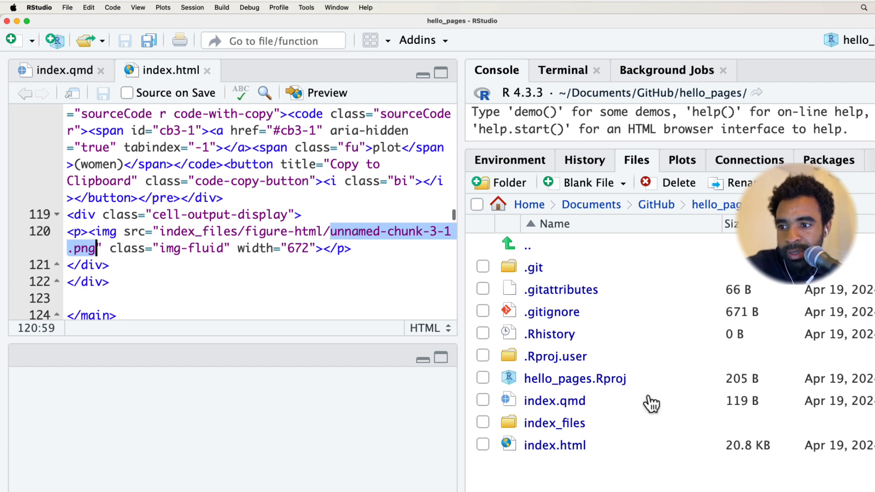
mouse_move(554, 422)
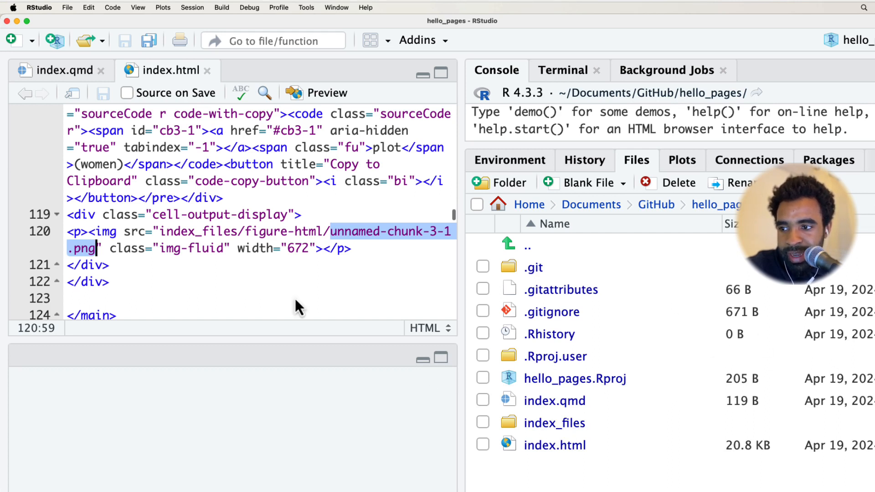
Browse index_files/figure-html in the Files pane to the unnamed-chunk-3-1.png image
double_click(554, 422)
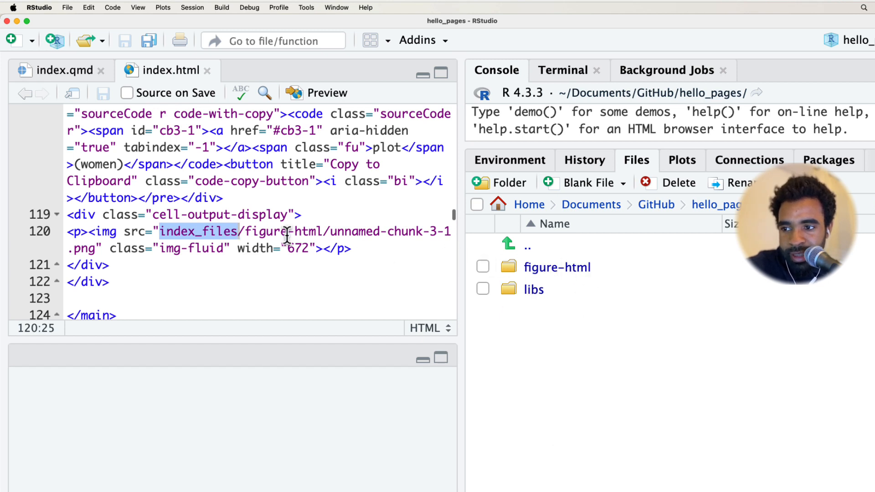
double_click(265, 231)
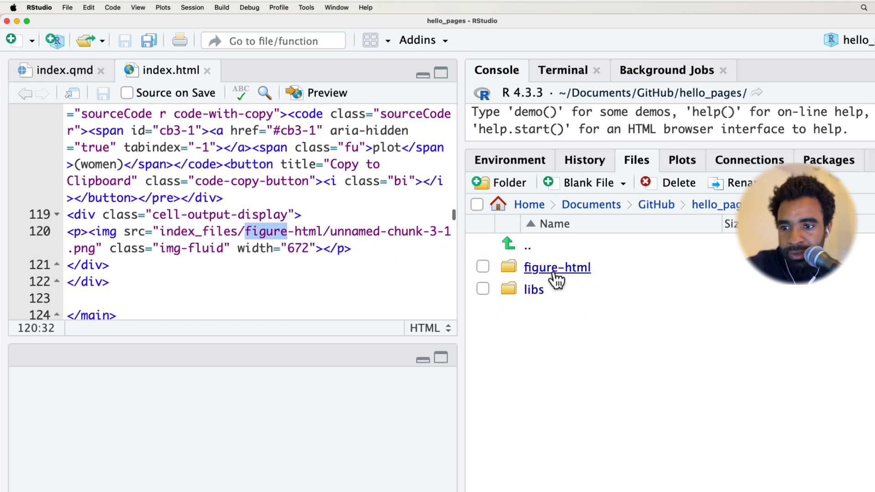
click(556, 267)
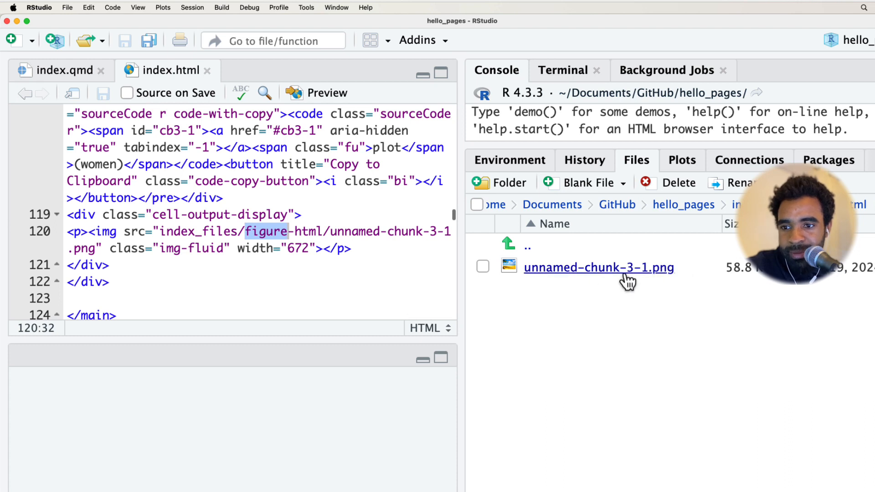
double_click(598, 267)
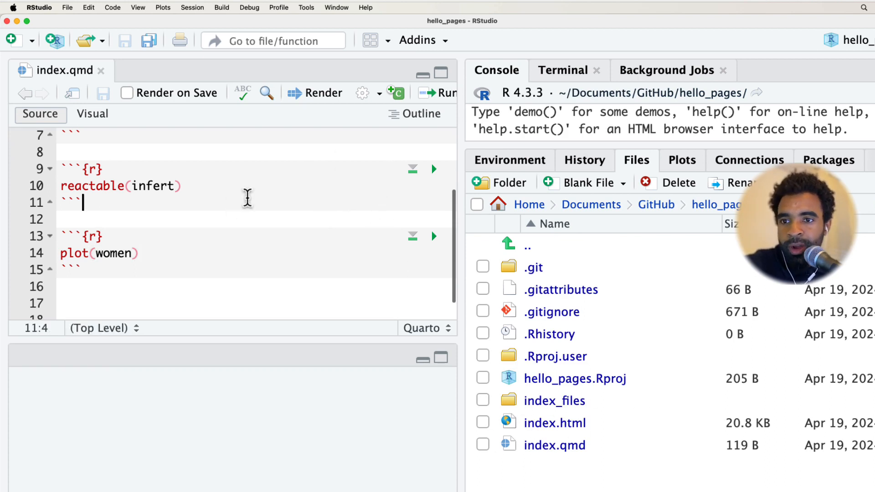
mouse_move(851, 371)
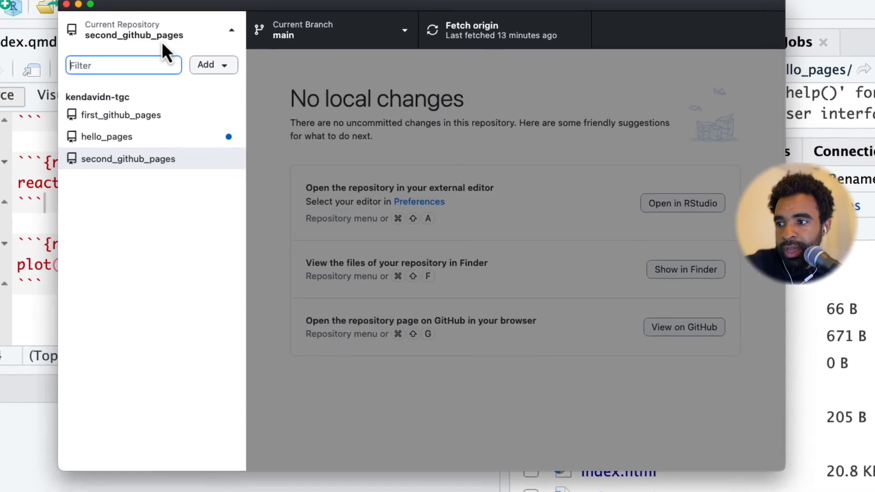
Commit all 34 hello_pages files to main with the summary 'created page'
click(107, 136)
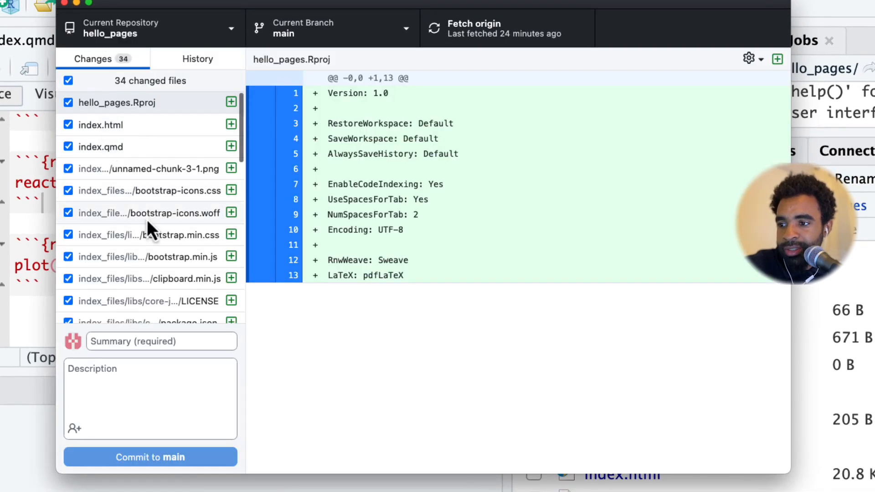
click(162, 341)
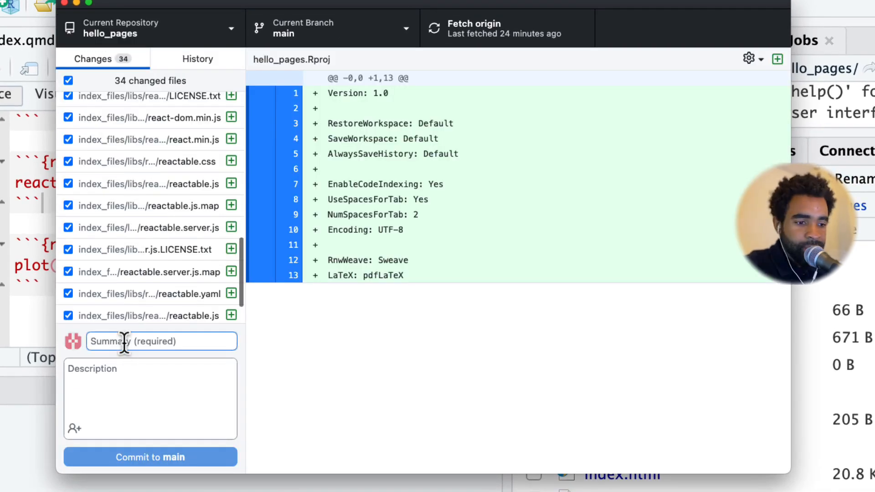
text(created page)
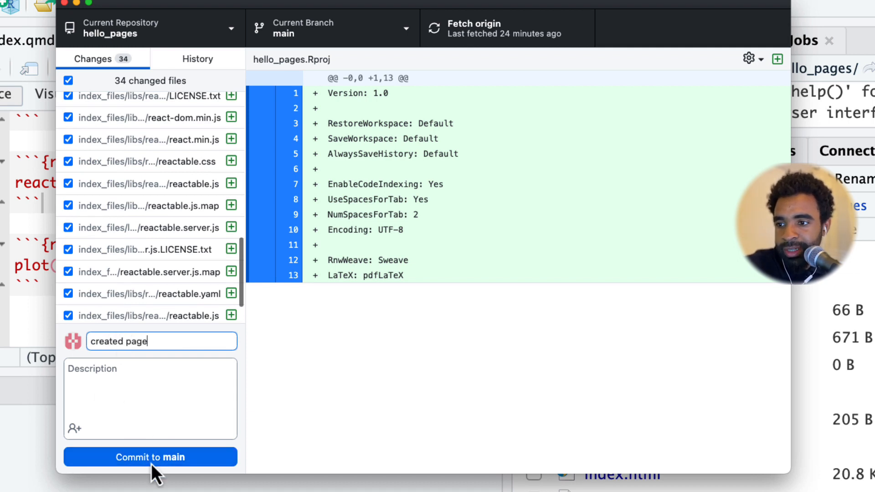
click(151, 457)
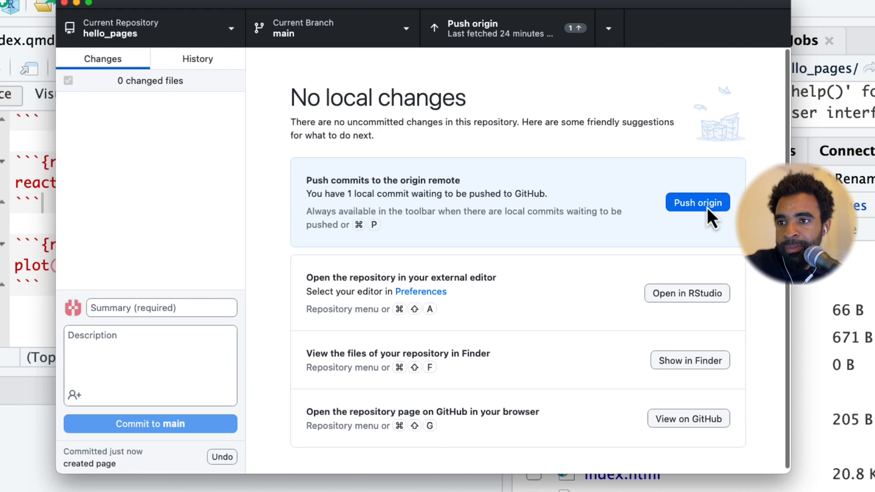
Push the commit to origin and view the repository on GitHub
click(697, 202)
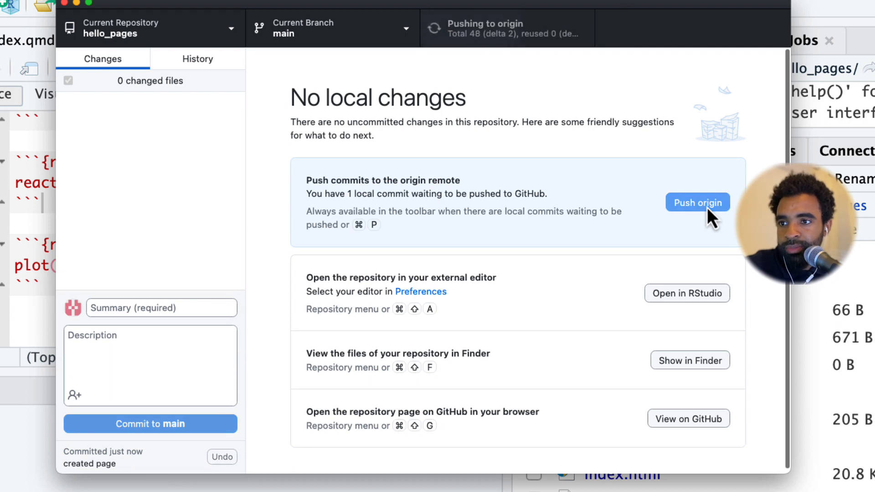
click(698, 202)
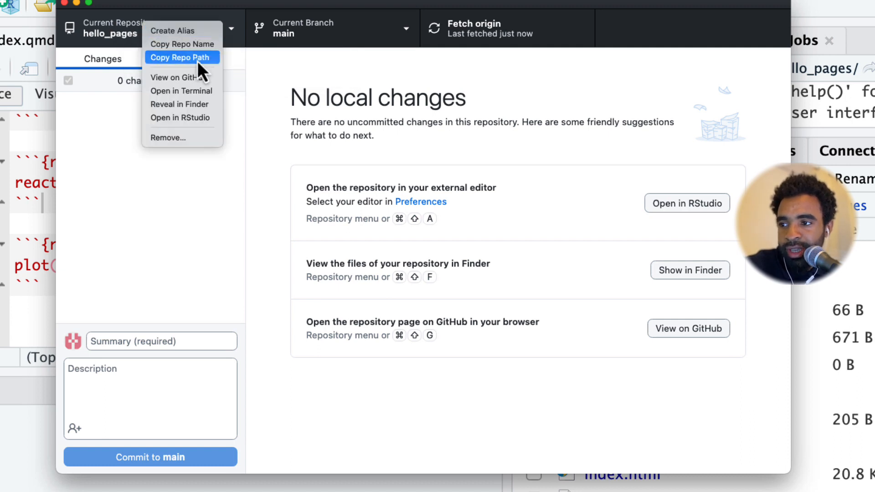
mouse_move(181, 77)
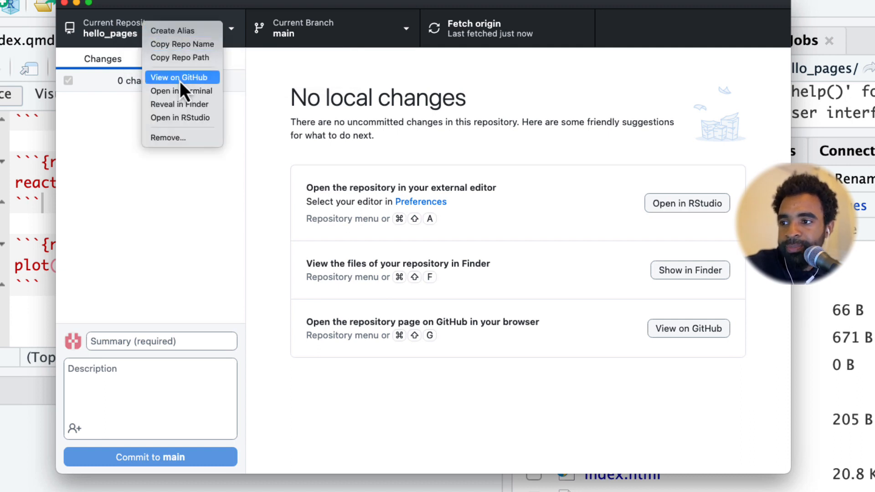
click(180, 76)
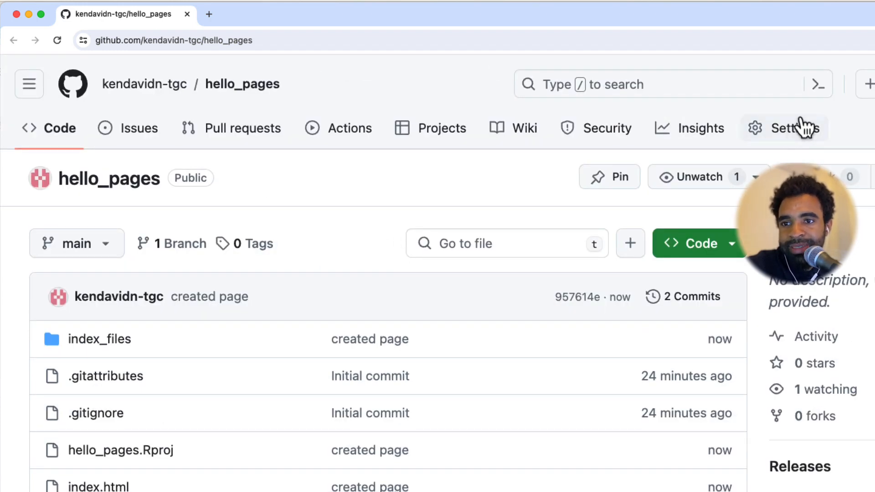
Go to the repository Settings and its Pages section
click(783, 128)
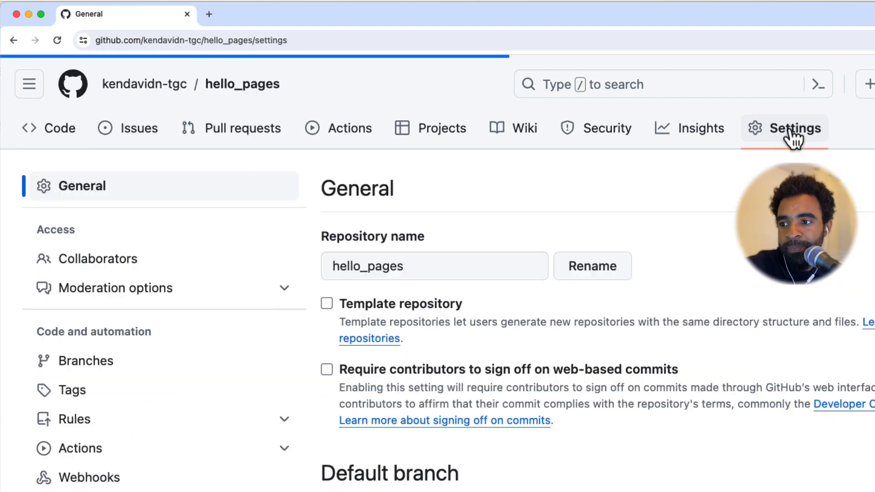
scroll(down, 3)
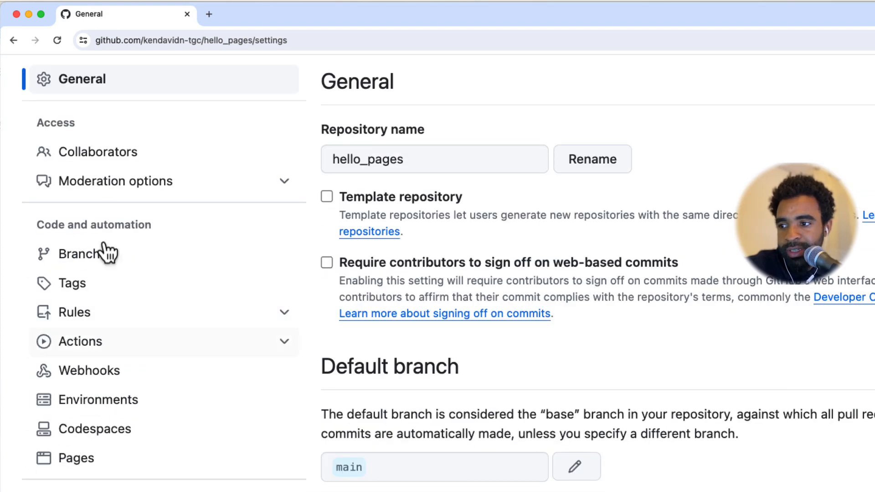
click(76, 458)
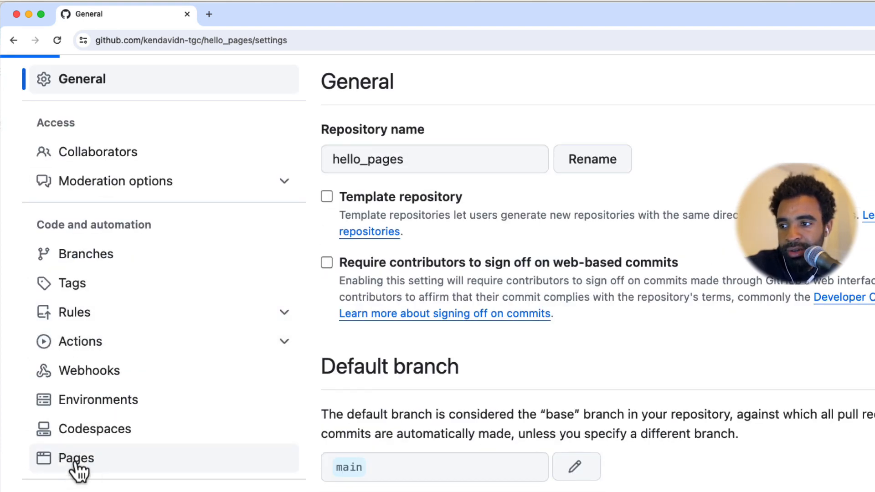
click(77, 458)
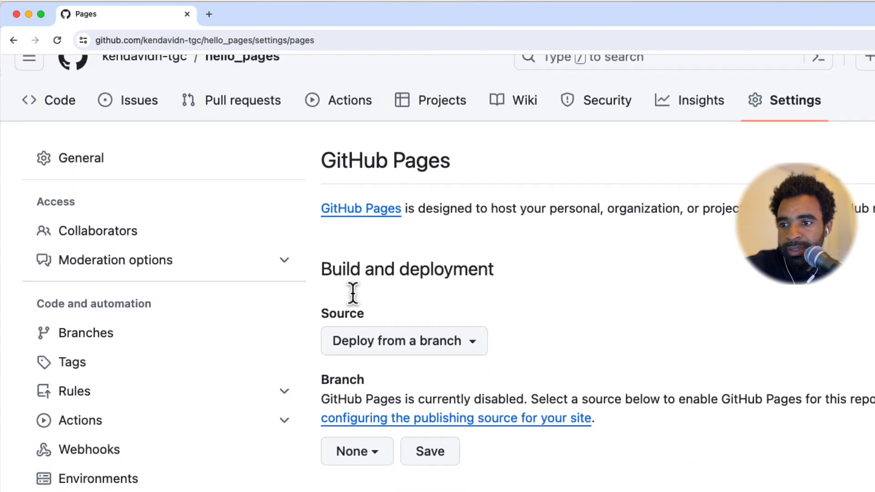
Set the Pages source to branch main at / (root) and save it
scroll(down, 3)
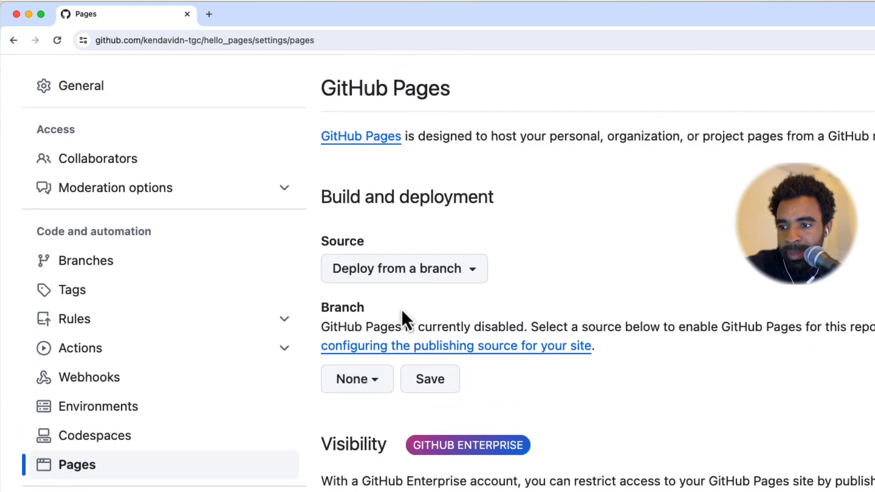
scroll(down, 3)
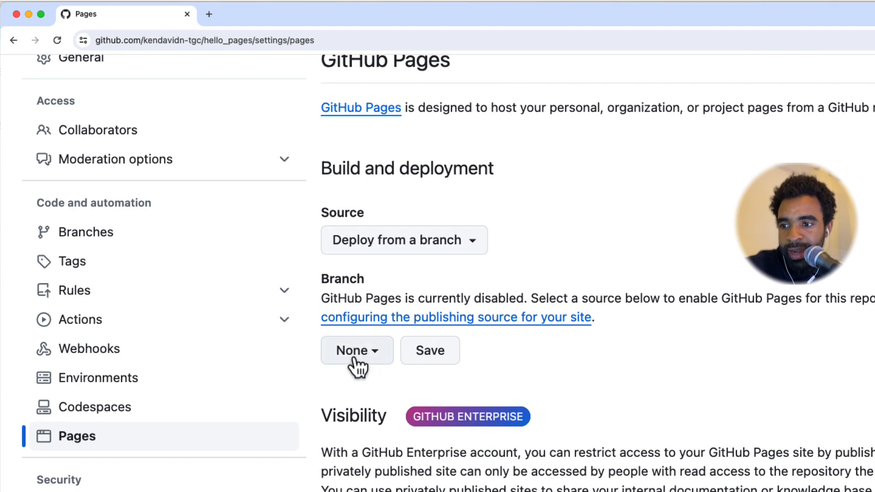
click(356, 350)
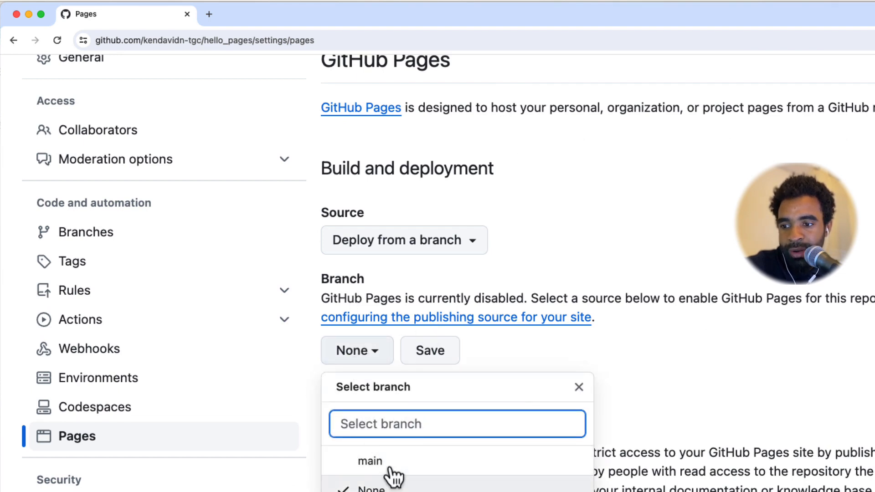
click(369, 460)
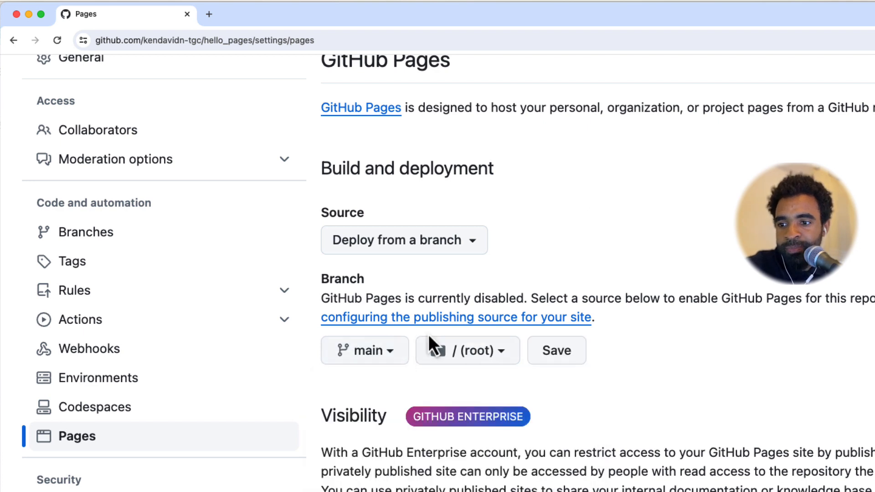
click(466, 350)
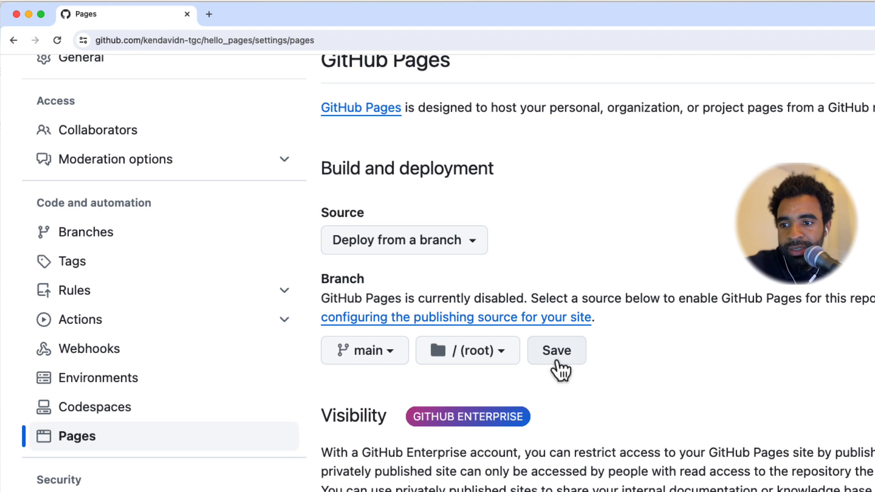
click(556, 350)
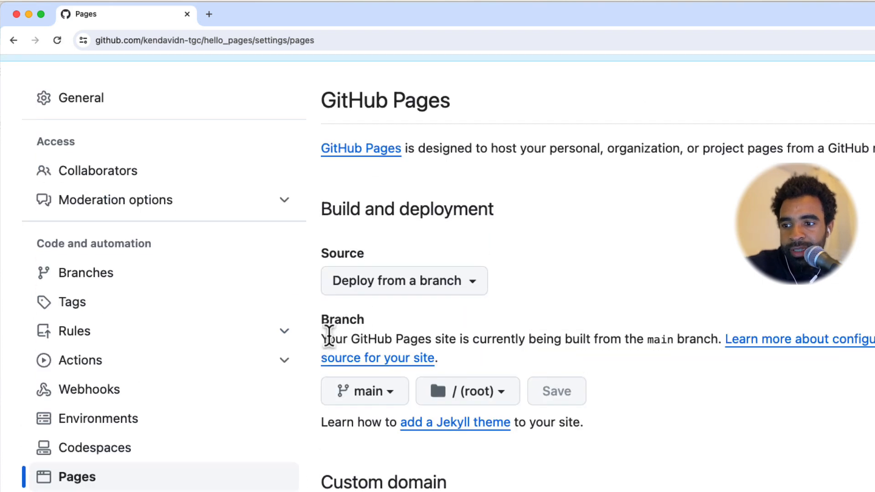
mouse_move(663, 340)
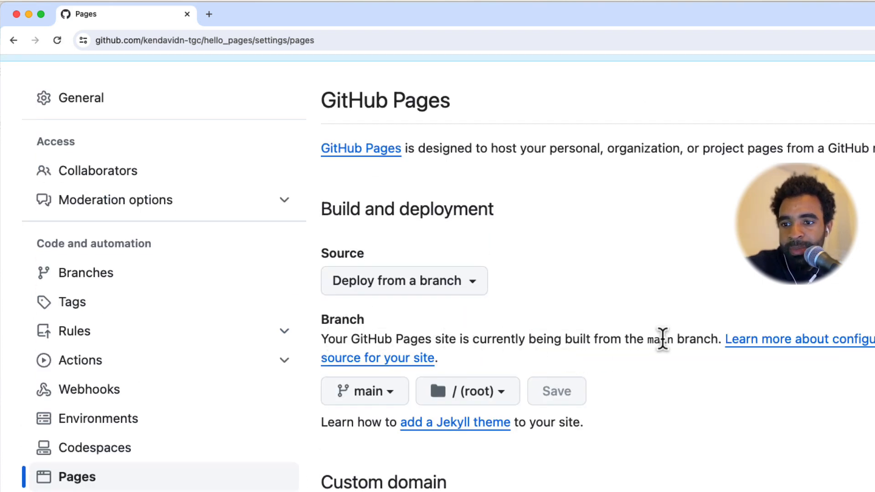
scroll(down, 3)
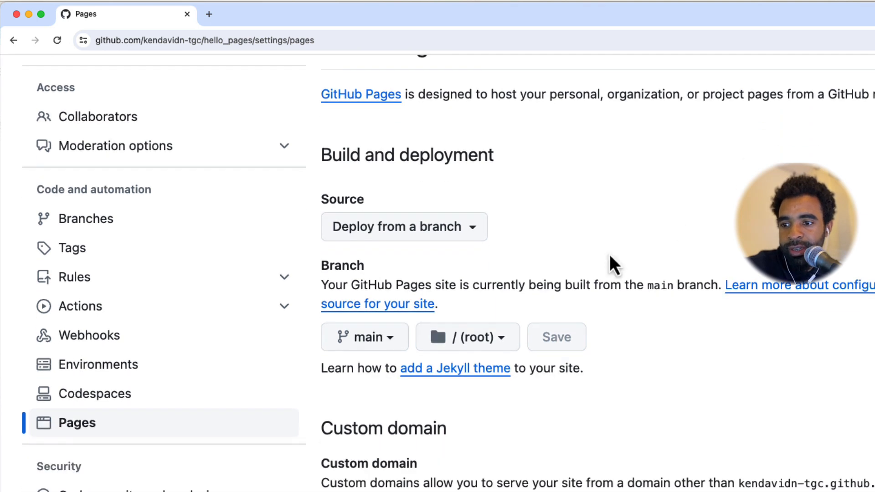
click(555, 336)
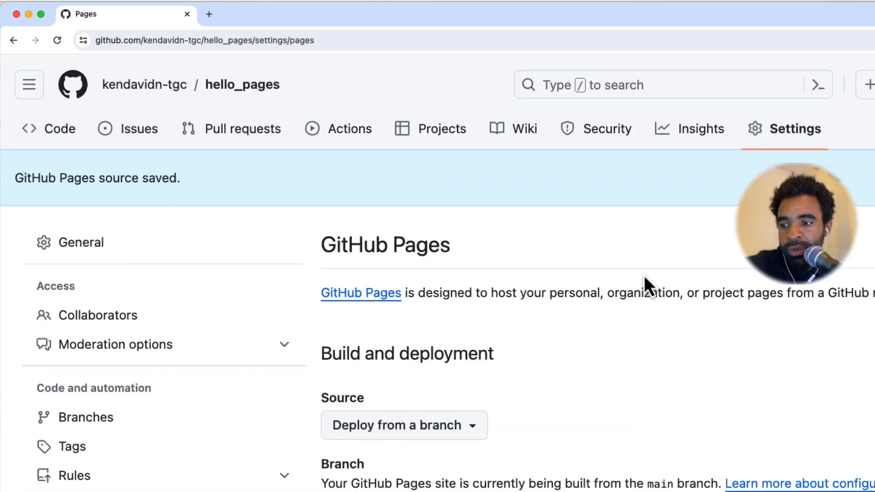
mouse_move(513, 379)
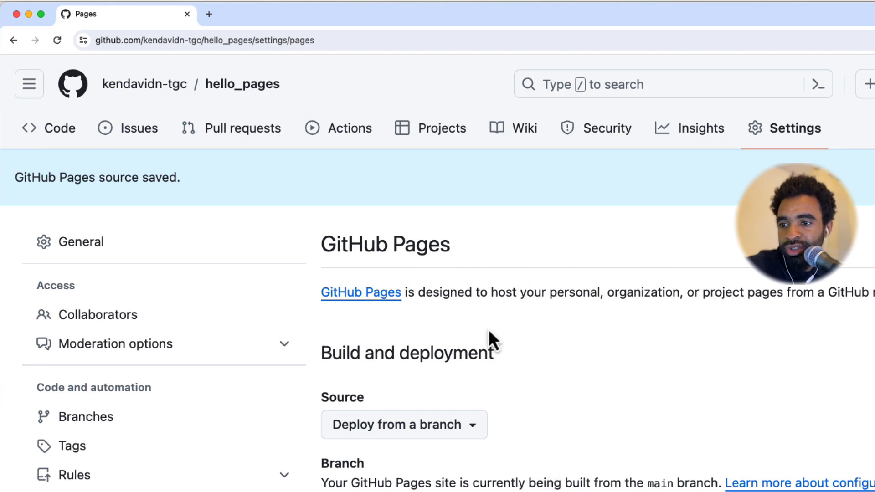
mouse_move(350, 128)
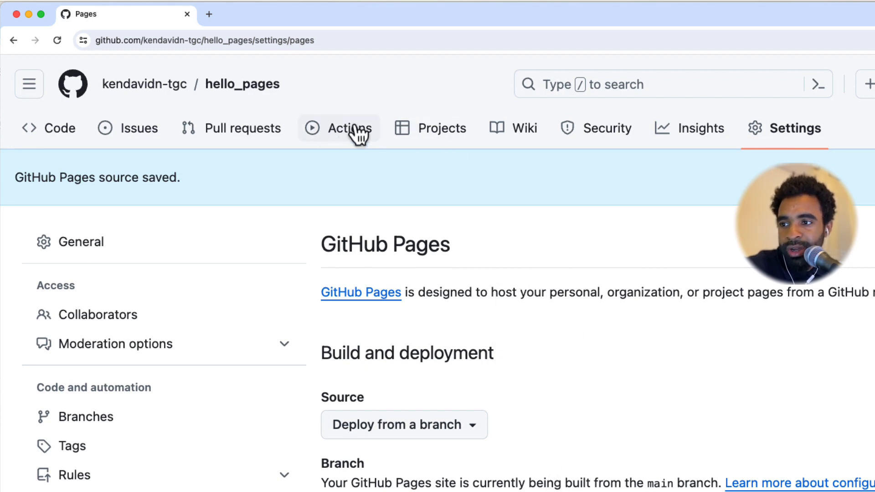
mouse_move(331, 139)
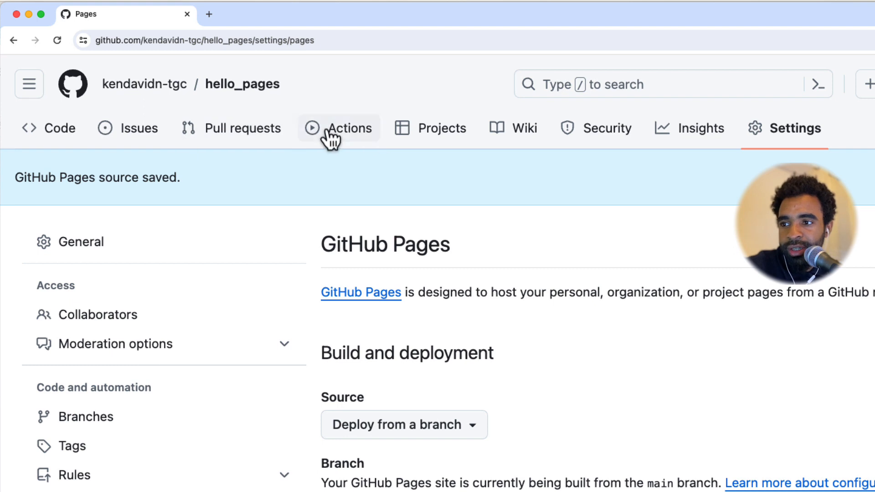
View the Actions workflow runs and follow the pages build and deployment run to Success
click(339, 128)
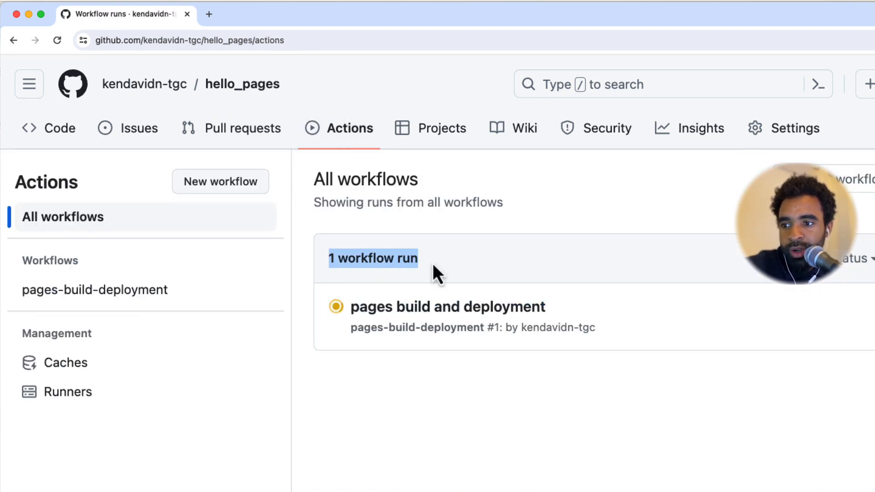
click(448, 306)
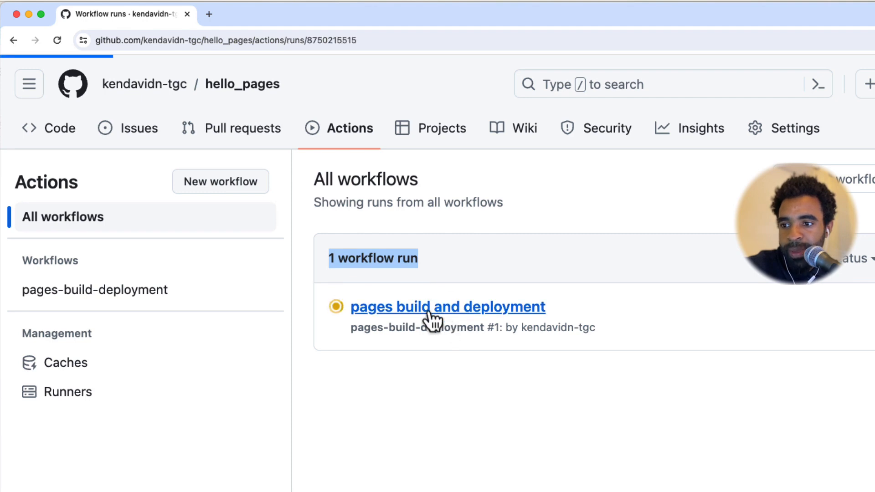
click(447, 306)
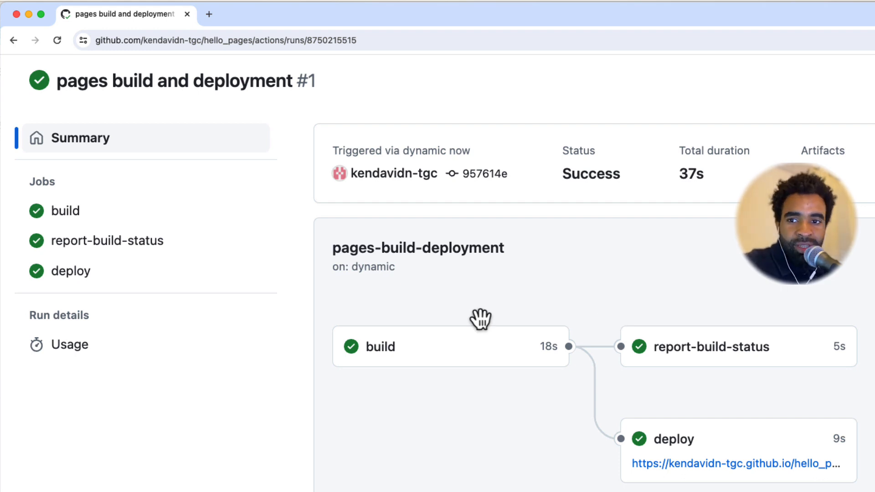
mouse_move(675, 311)
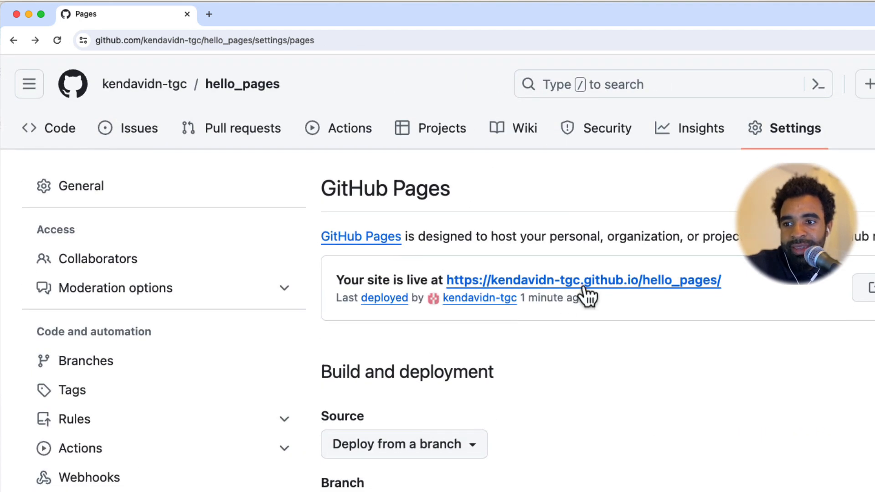
mouse_move(513, 276)
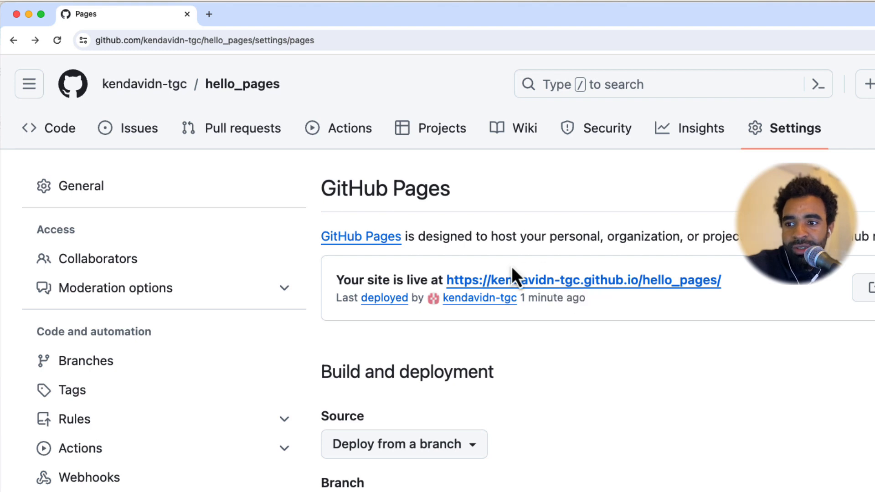
mouse_move(525, 309)
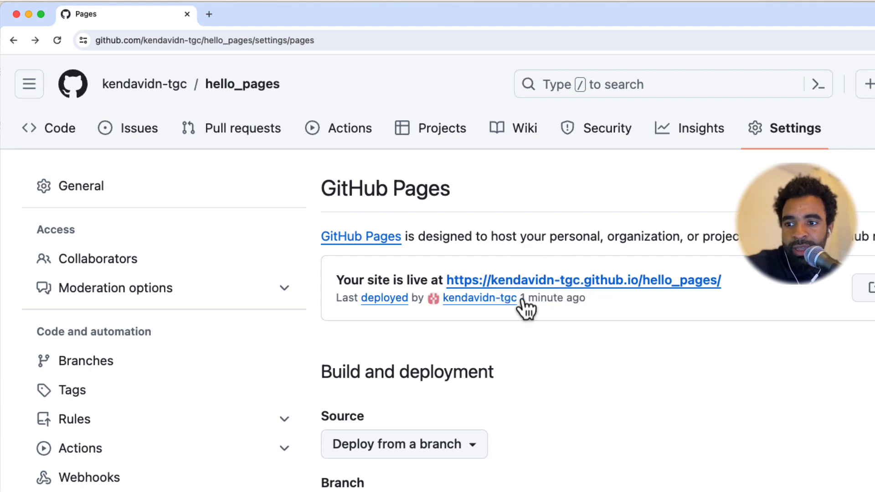
mouse_move(602, 279)
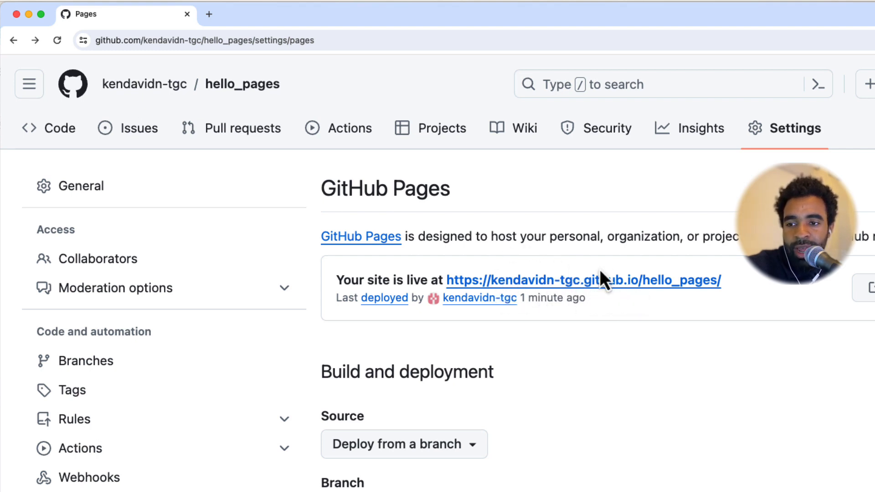
mouse_move(662, 276)
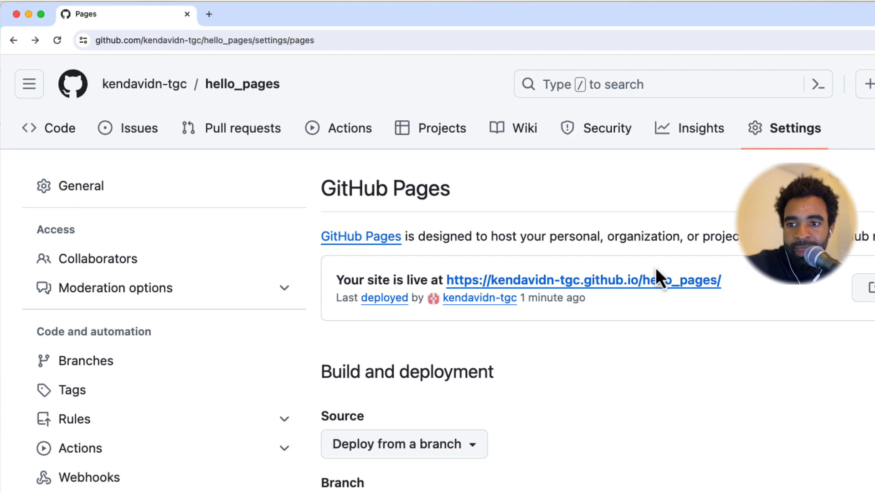
mouse_move(429, 186)
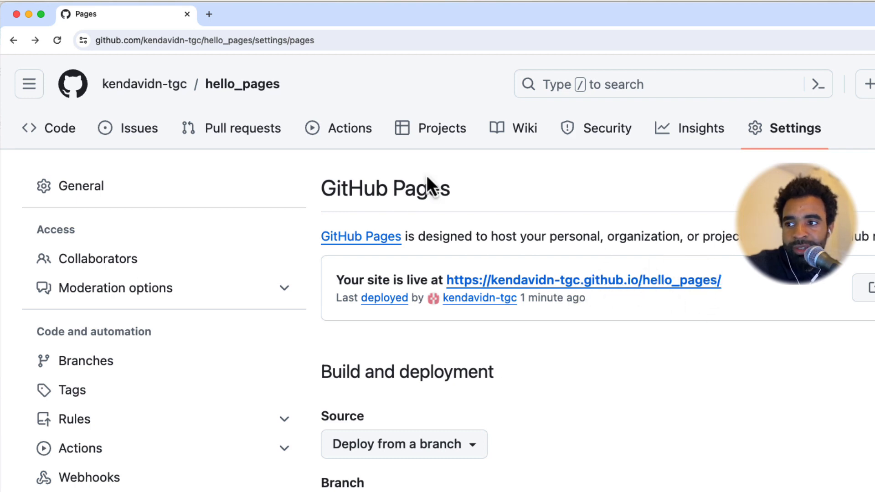
Visit the live hello_pages github.io site and page through the infert table
click(582, 279)
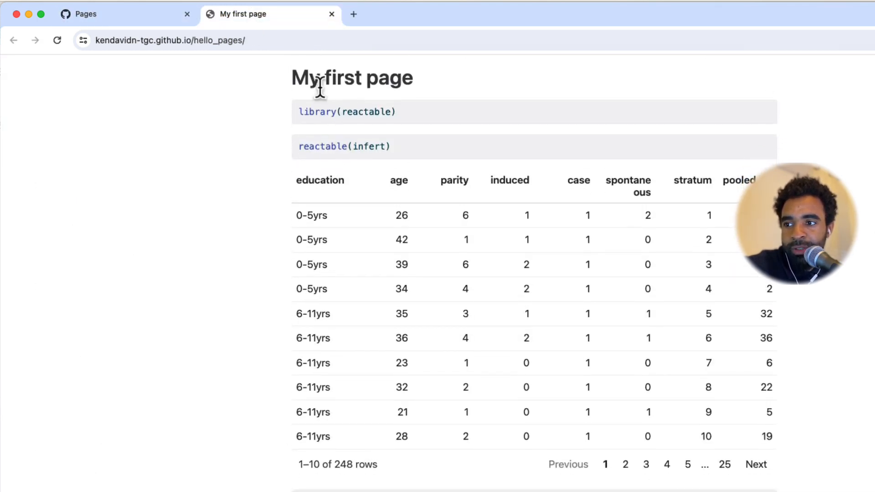
scroll(down, 3)
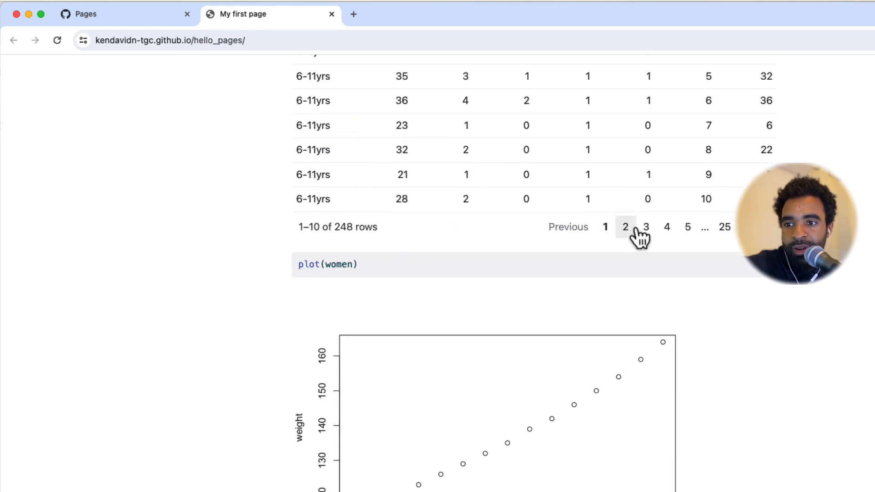
click(646, 226)
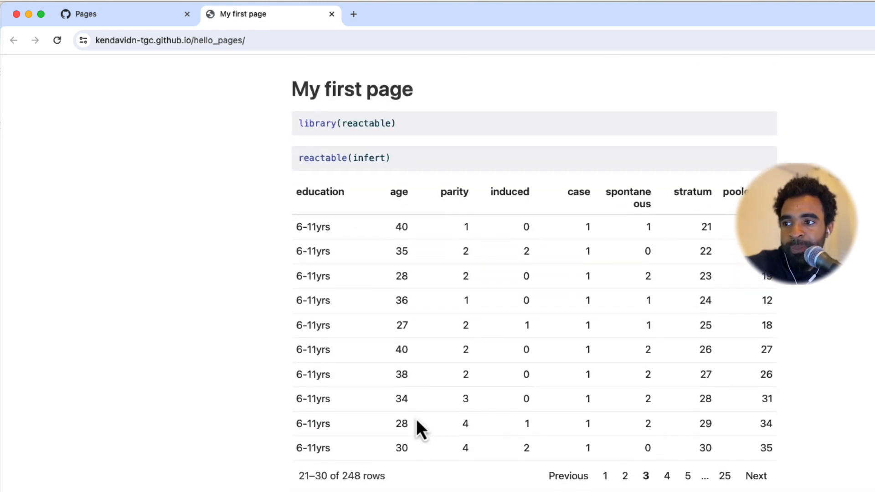
Load the same page at the /index address and scroll through the table and women plot
click(170, 40)
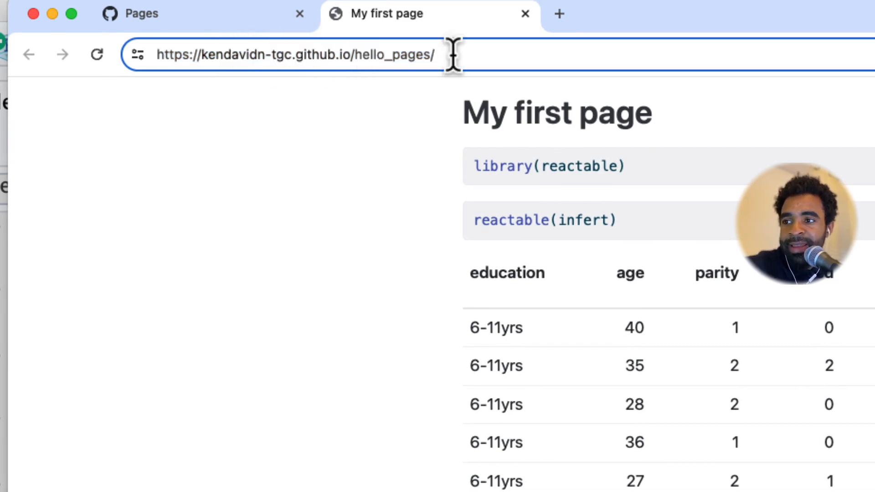
scroll(down, 3)
text(index)
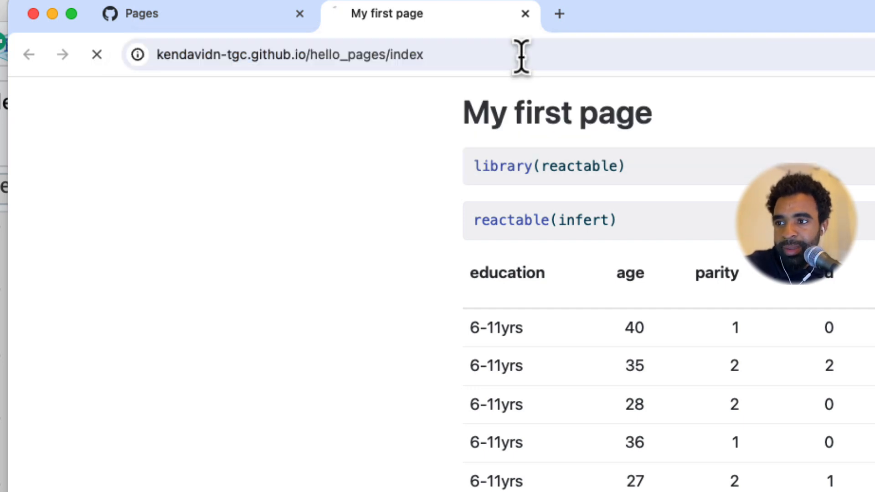
scroll(down, 3)
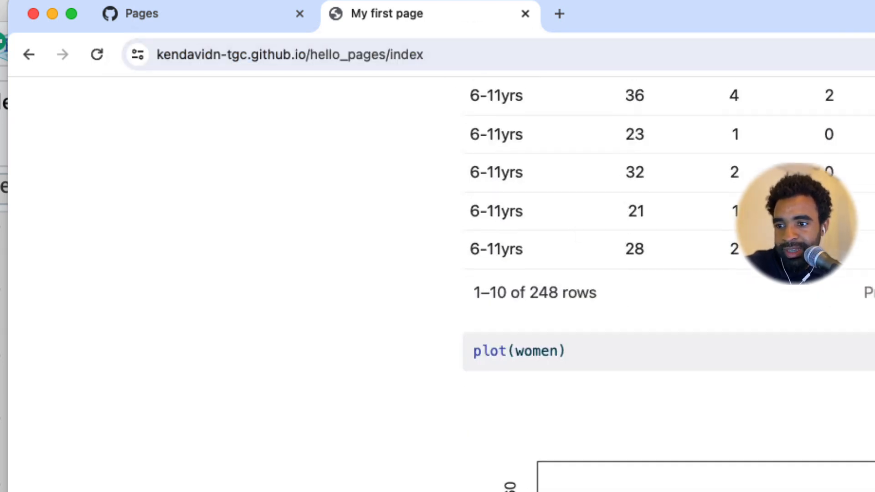
scroll(up, 3)
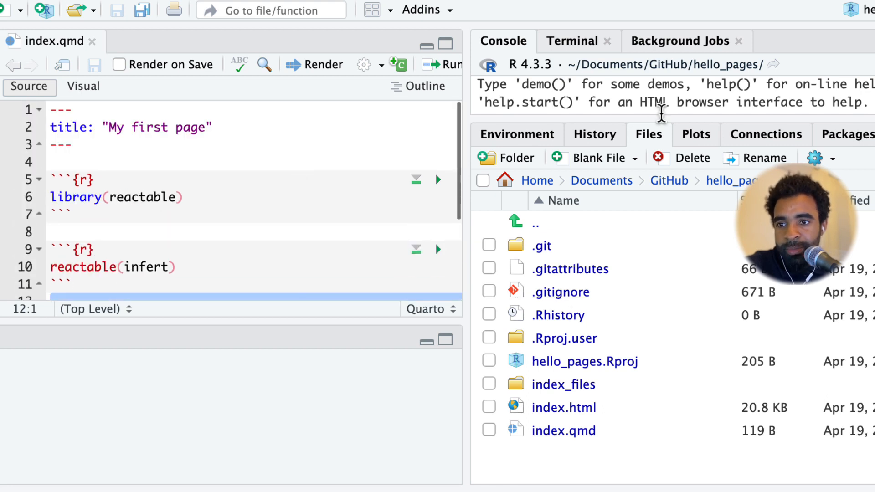
mouse_move(600, 176)
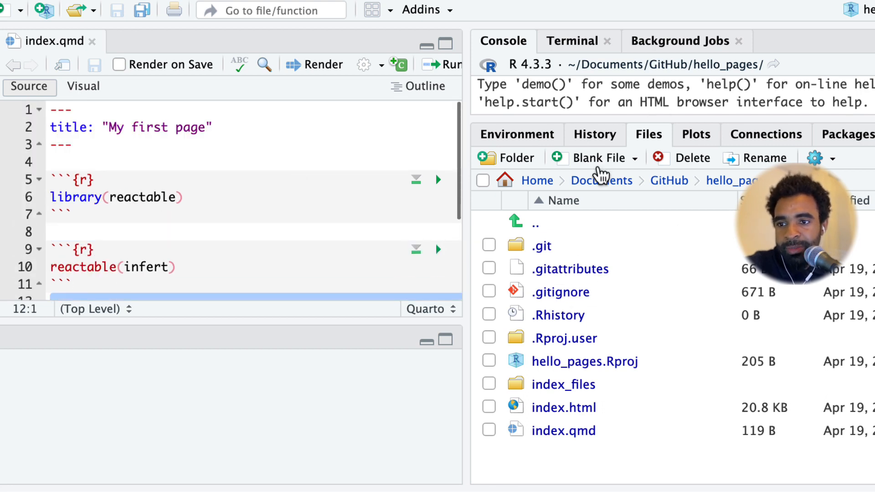
Create a new Quarto document named second_page in the hello_pages project
click(634, 157)
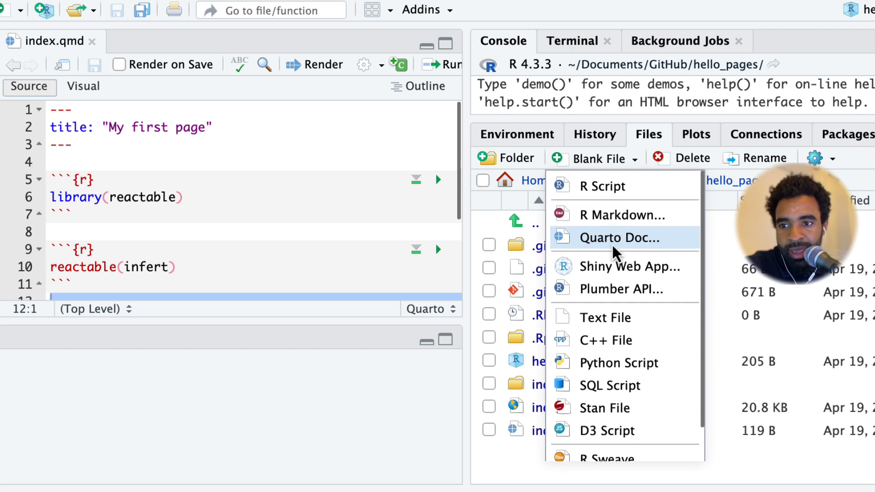
click(620, 237)
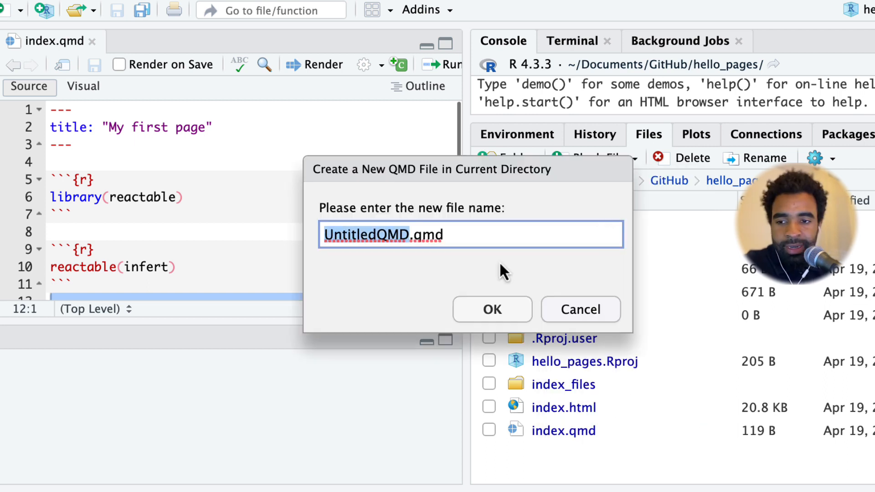
text(second.qmd)
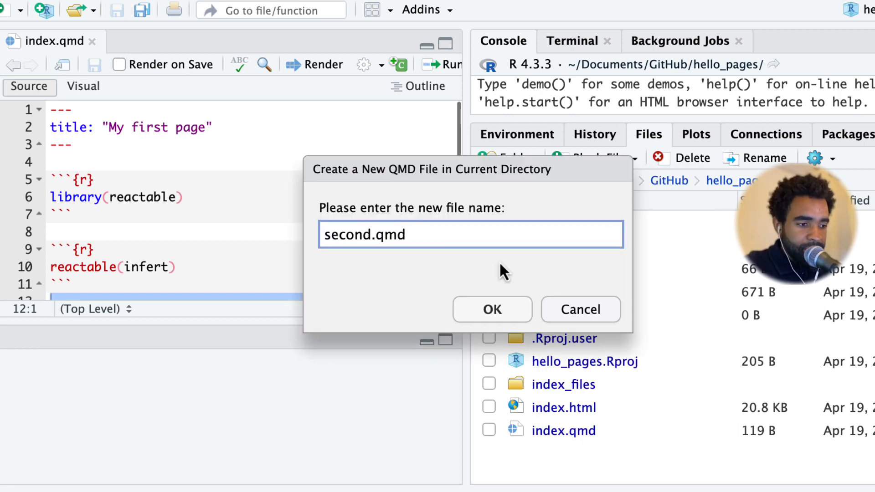
click(491, 310)
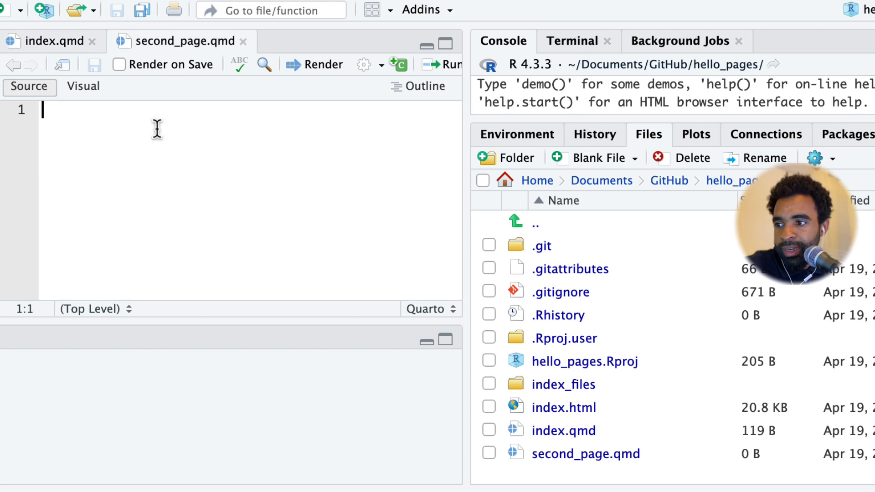
Paste the page content, title it 'My second page' and swap infert for reactable(iris)
text(---)
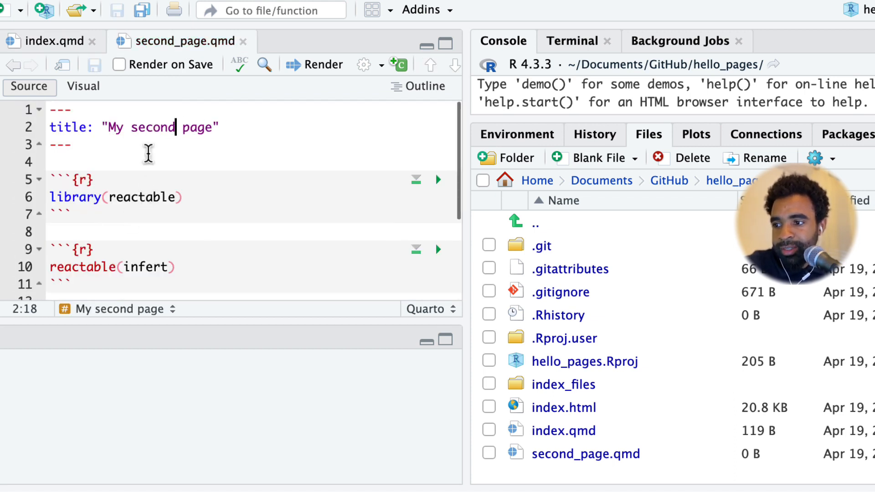
double_click(148, 204)
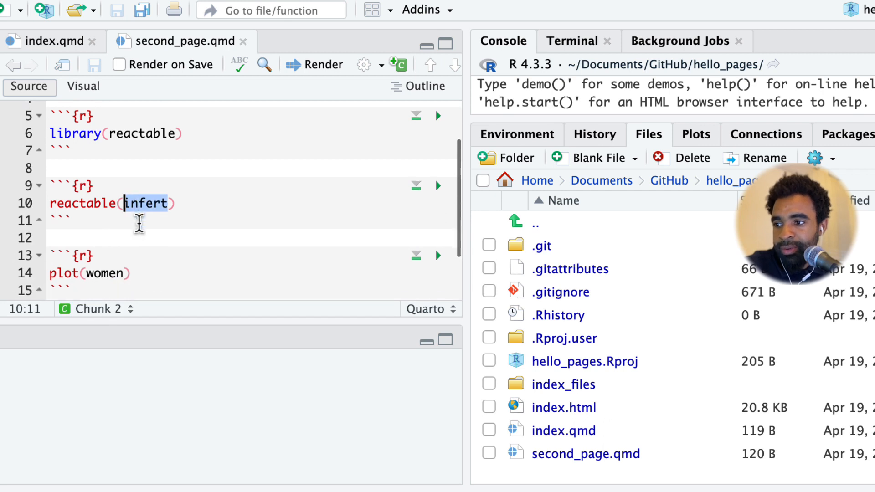
text(iris)
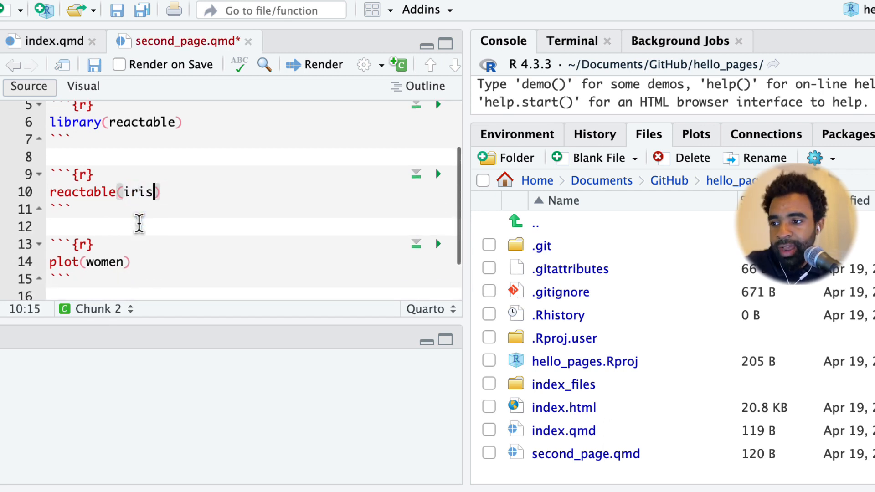
text(iris)
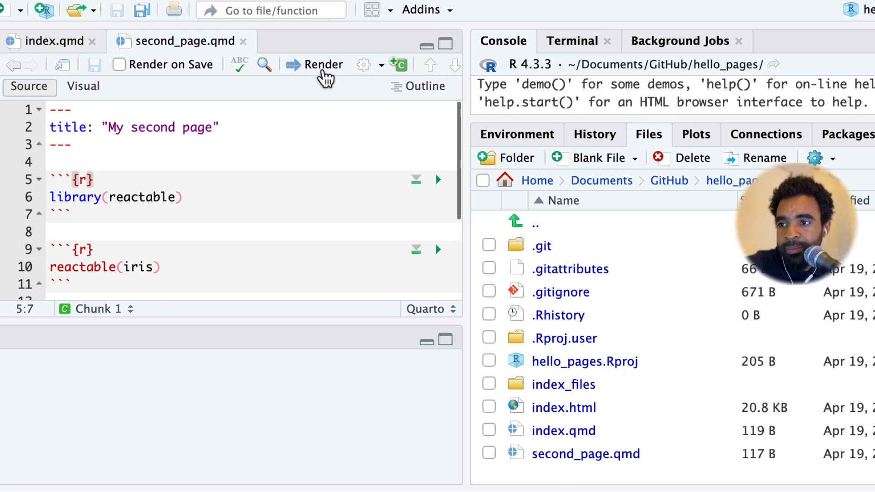
Render second_page.qmd to HTML showing My second page with the iris table
click(314, 65)
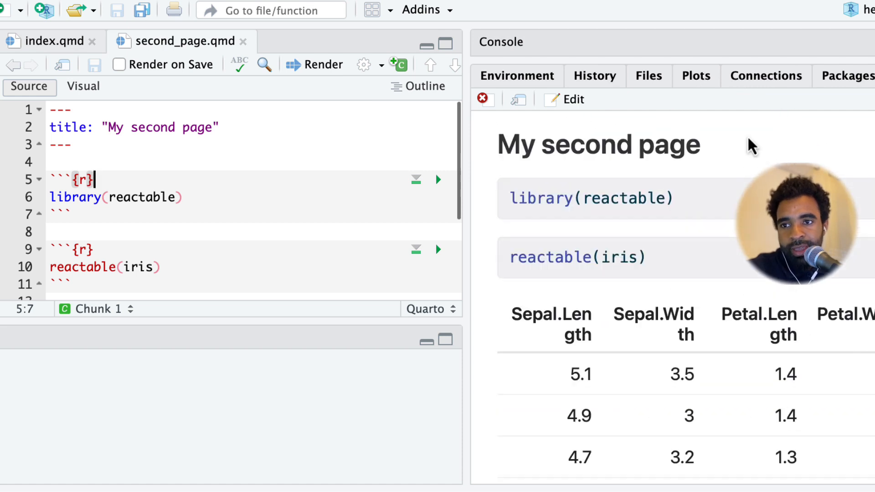
click(648, 76)
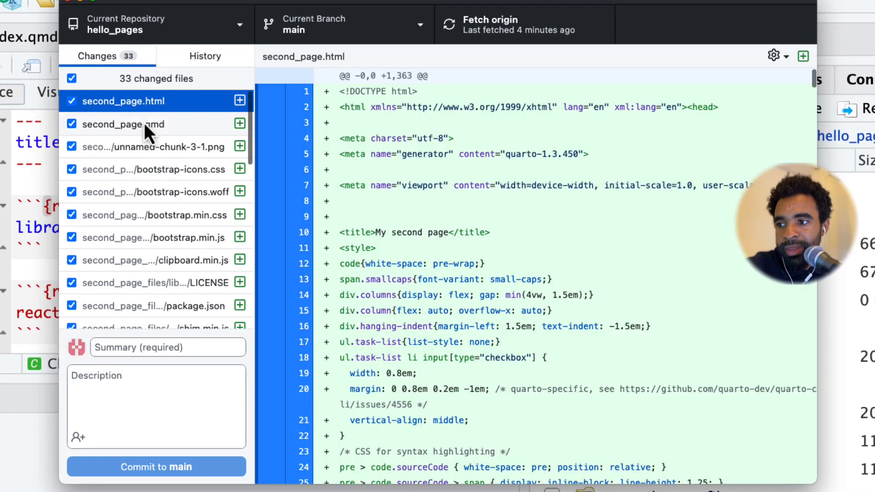
Commit the 33 second page files to main as 'added second page' and view the repo on GitHub
click(124, 124)
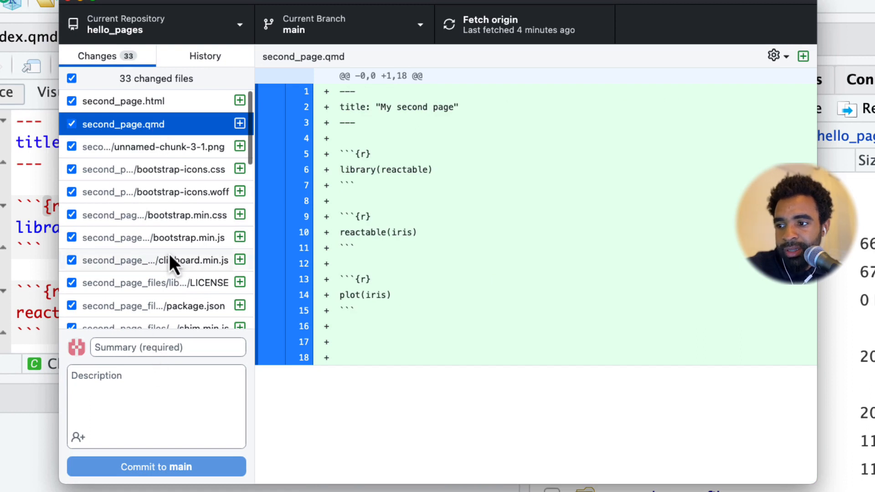
click(168, 347)
text(added second page)
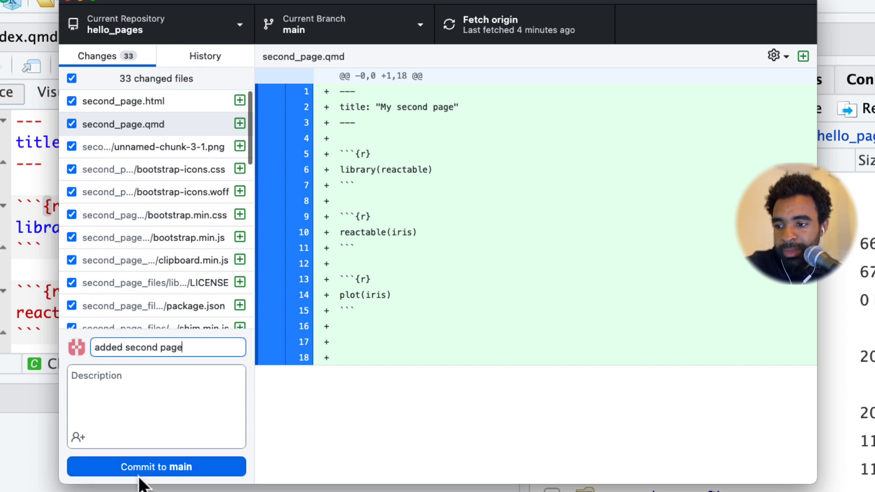
click(156, 466)
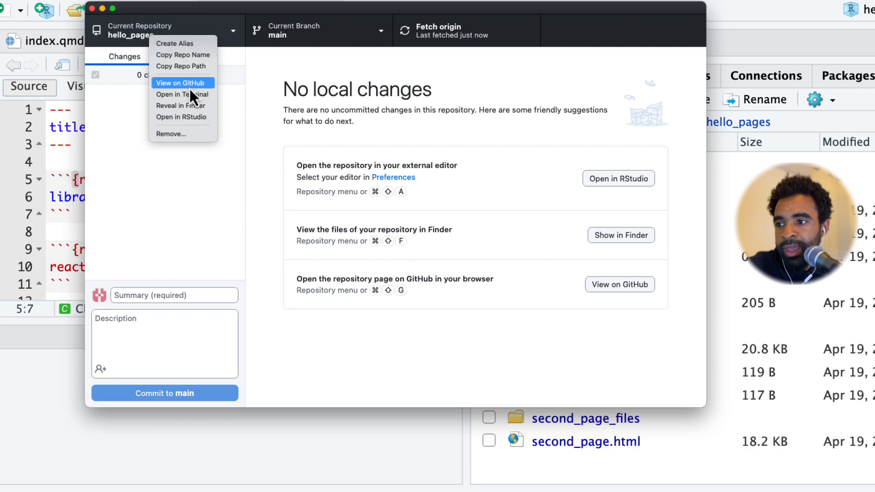
click(180, 83)
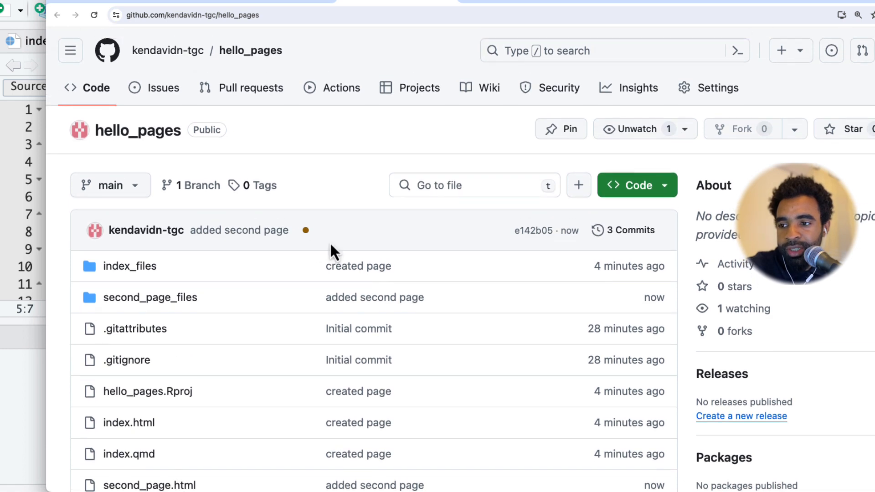
mouse_move(306, 231)
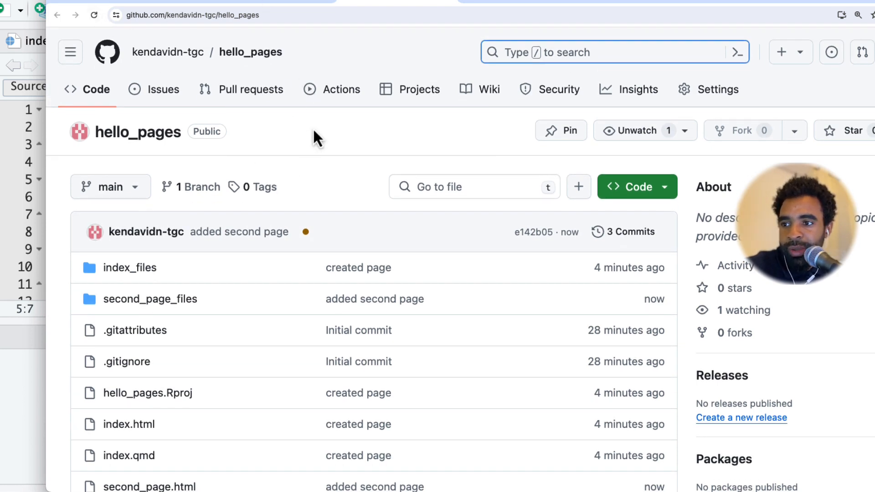
Follow the latest pages deployment run to Success and open the deployed site URL
click(342, 89)
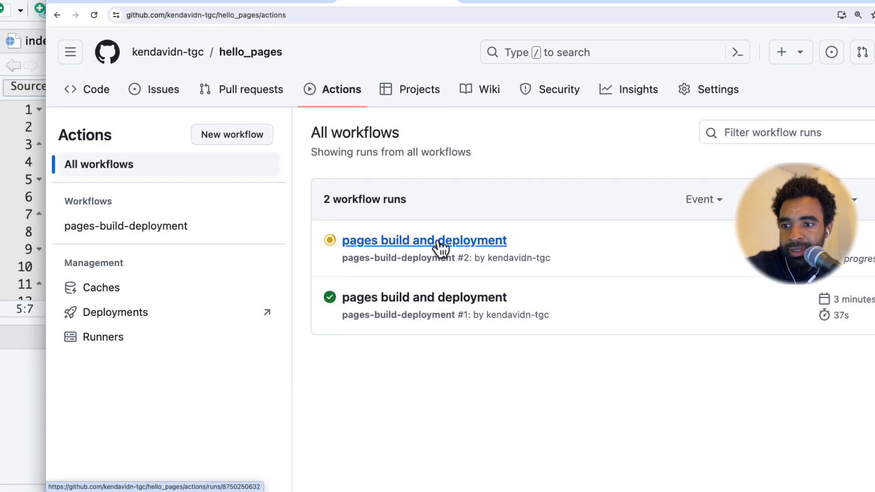
click(424, 240)
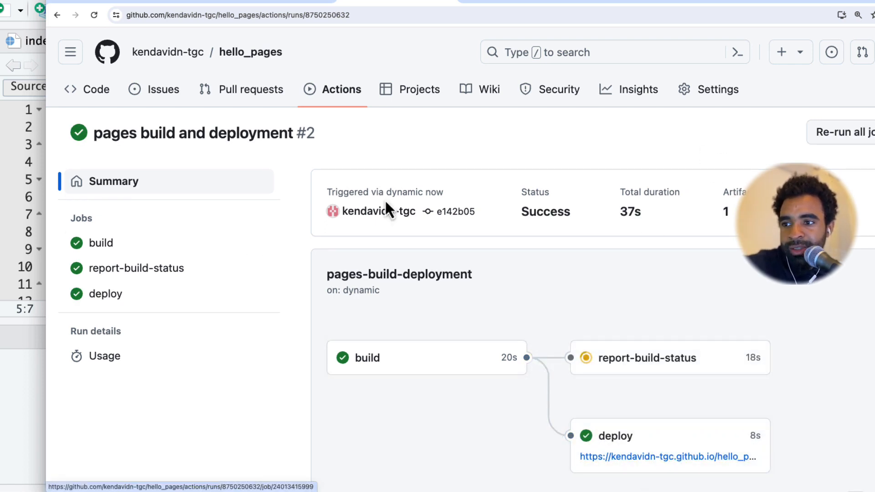
mouse_move(621, 289)
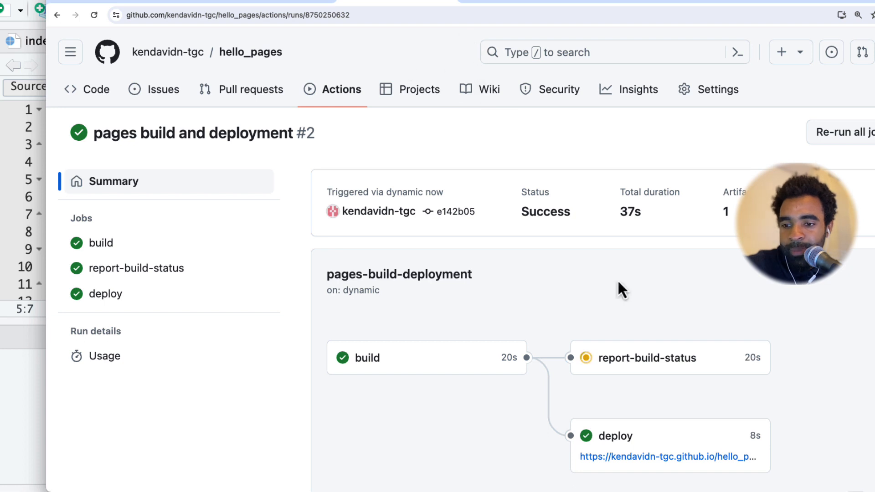
click(667, 456)
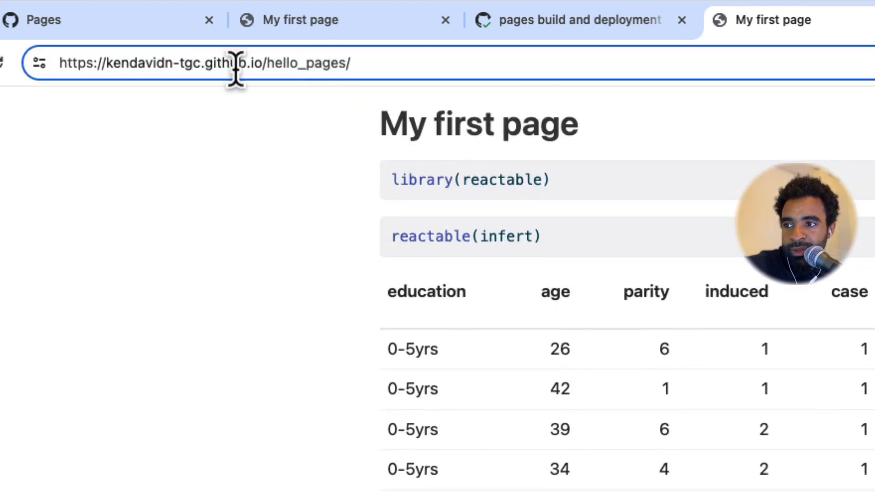
mouse_move(382, 64)
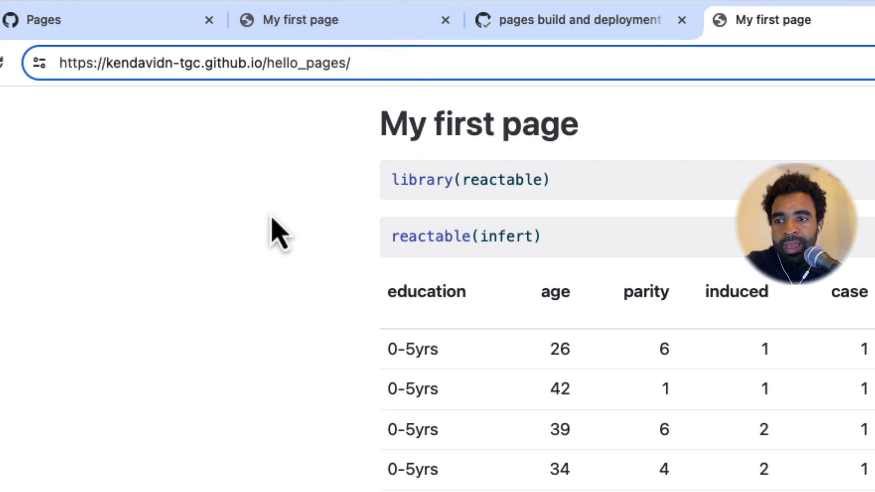
Load the hello_pages site's second_page address from the address bar
text(s)
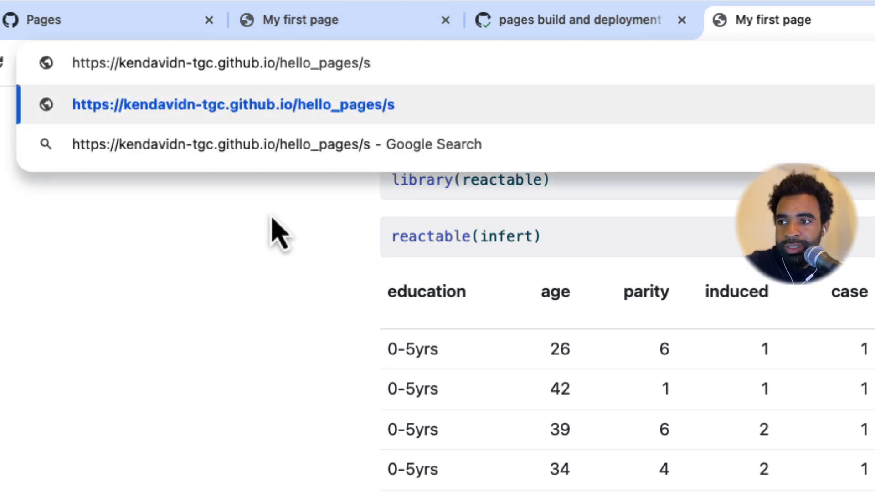
text(ec)
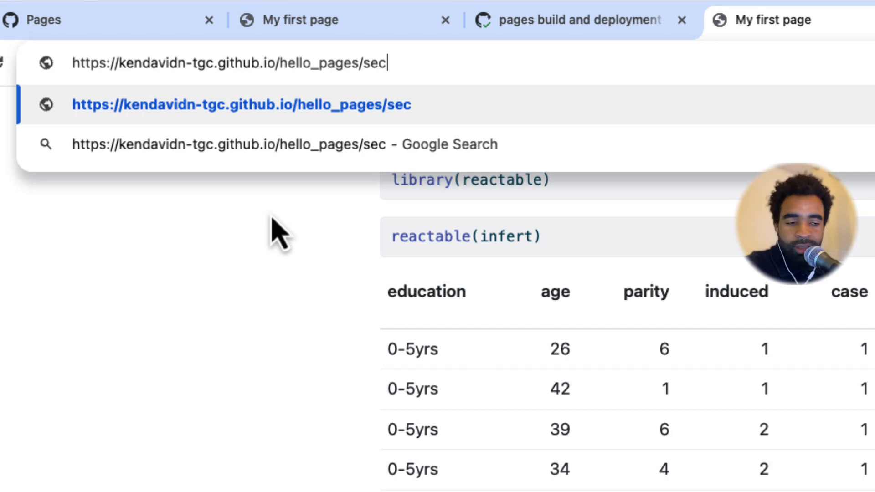
key(Enter)
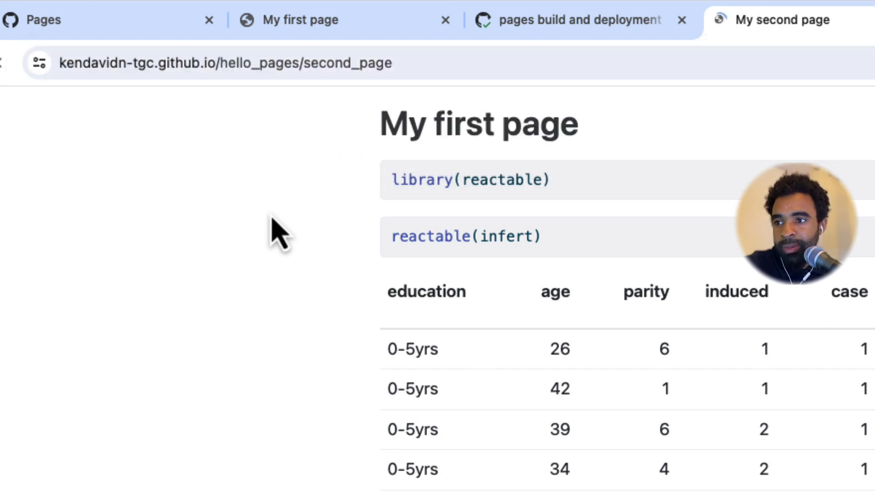